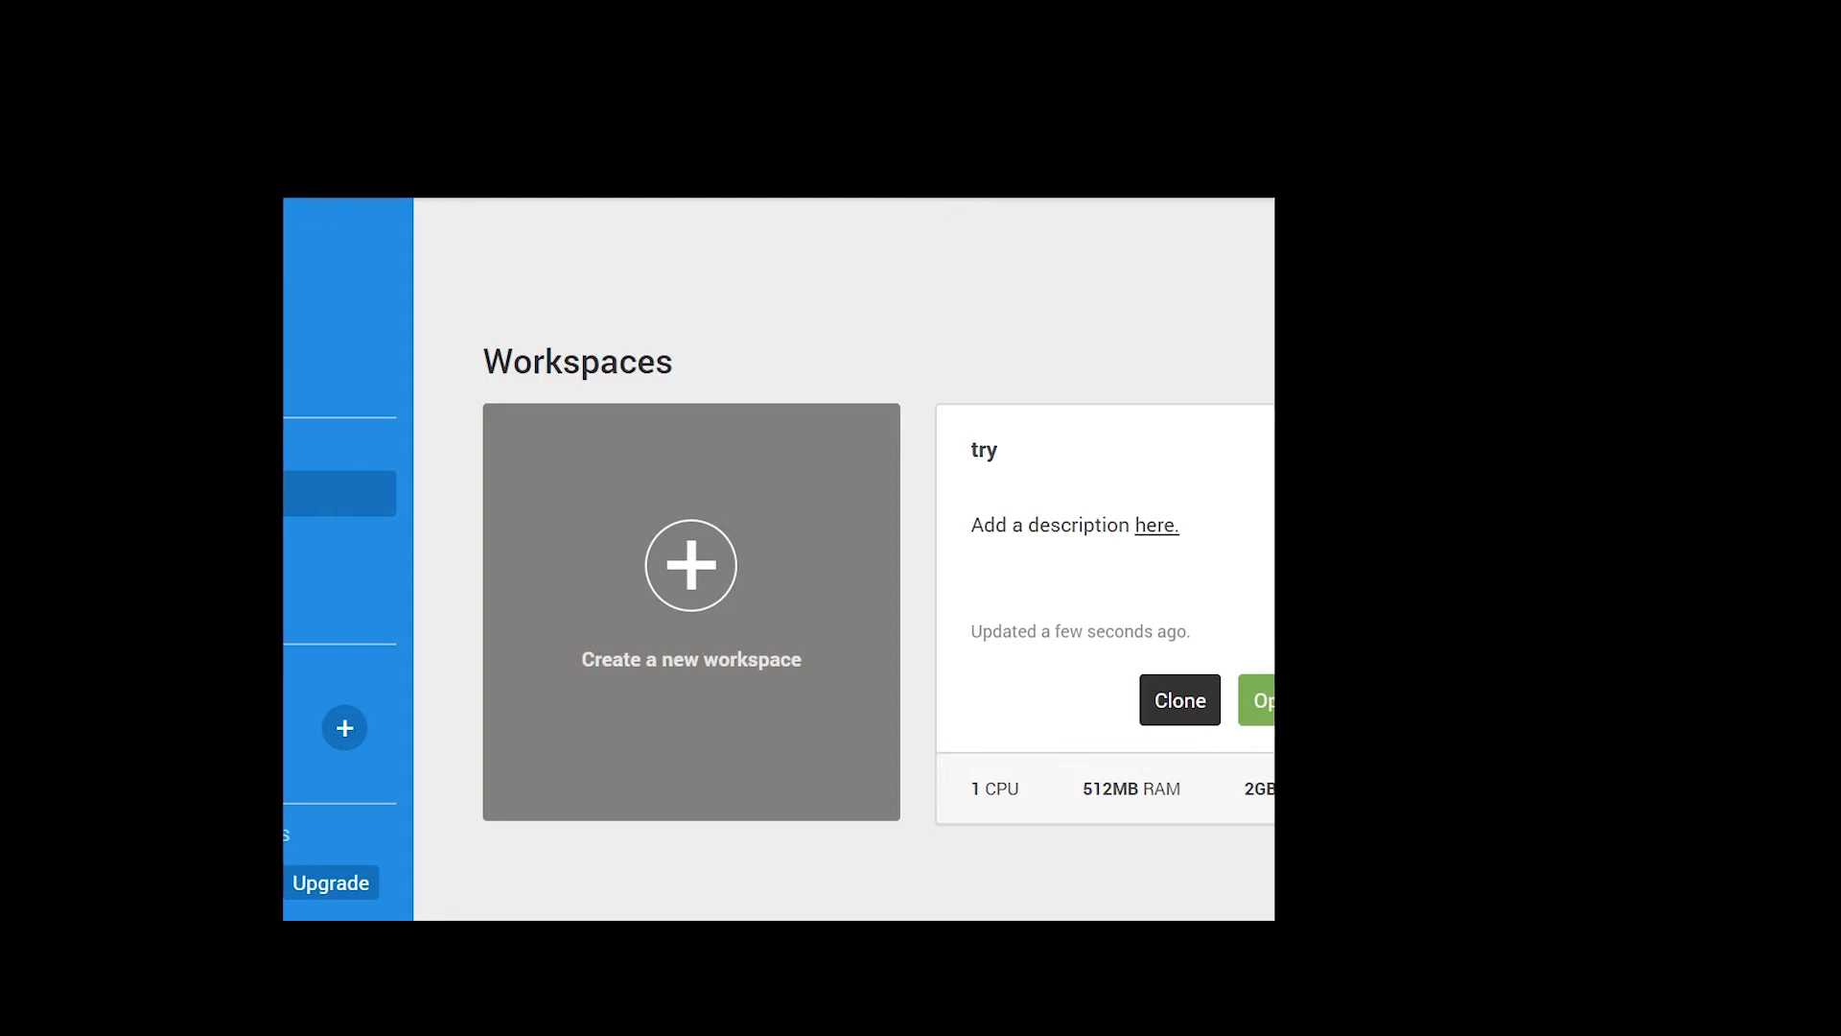
Start creating a new workspace from the Workspaces dashboard.
click(691, 563)
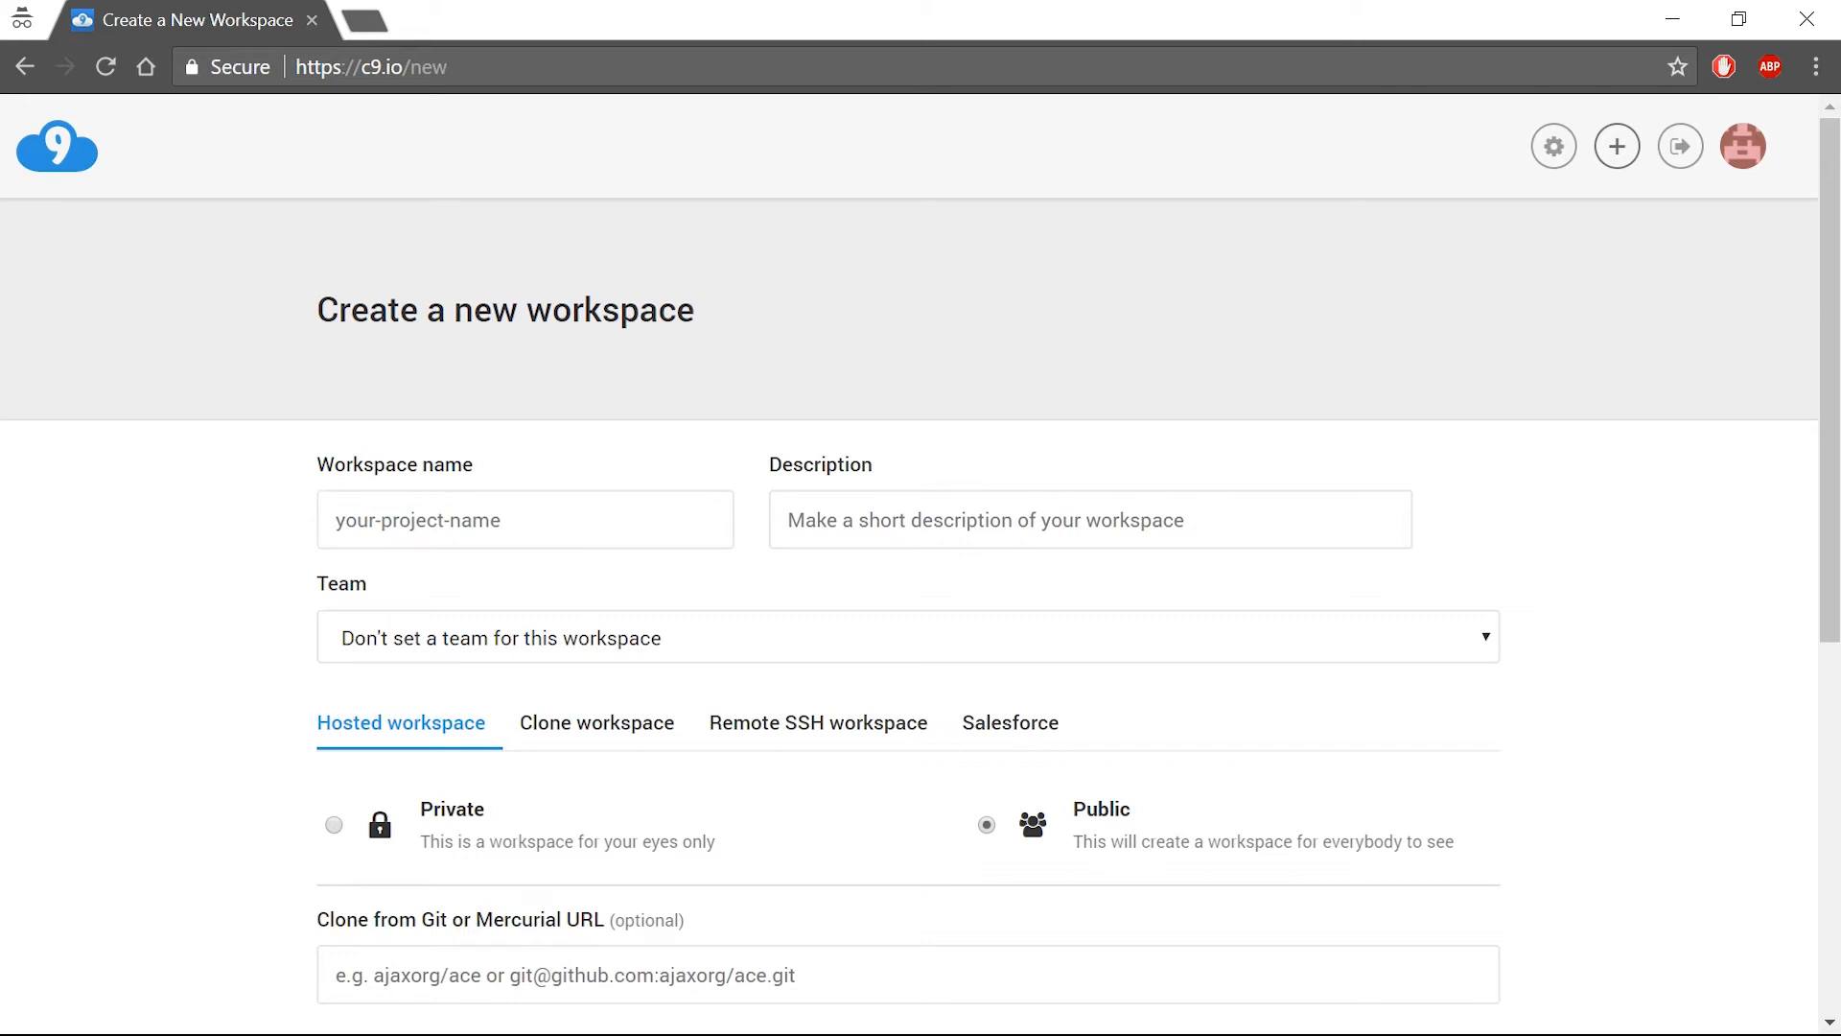
Name the workspace 'ethereum', keep it public, and select the Node.js template.
text(ethereum)
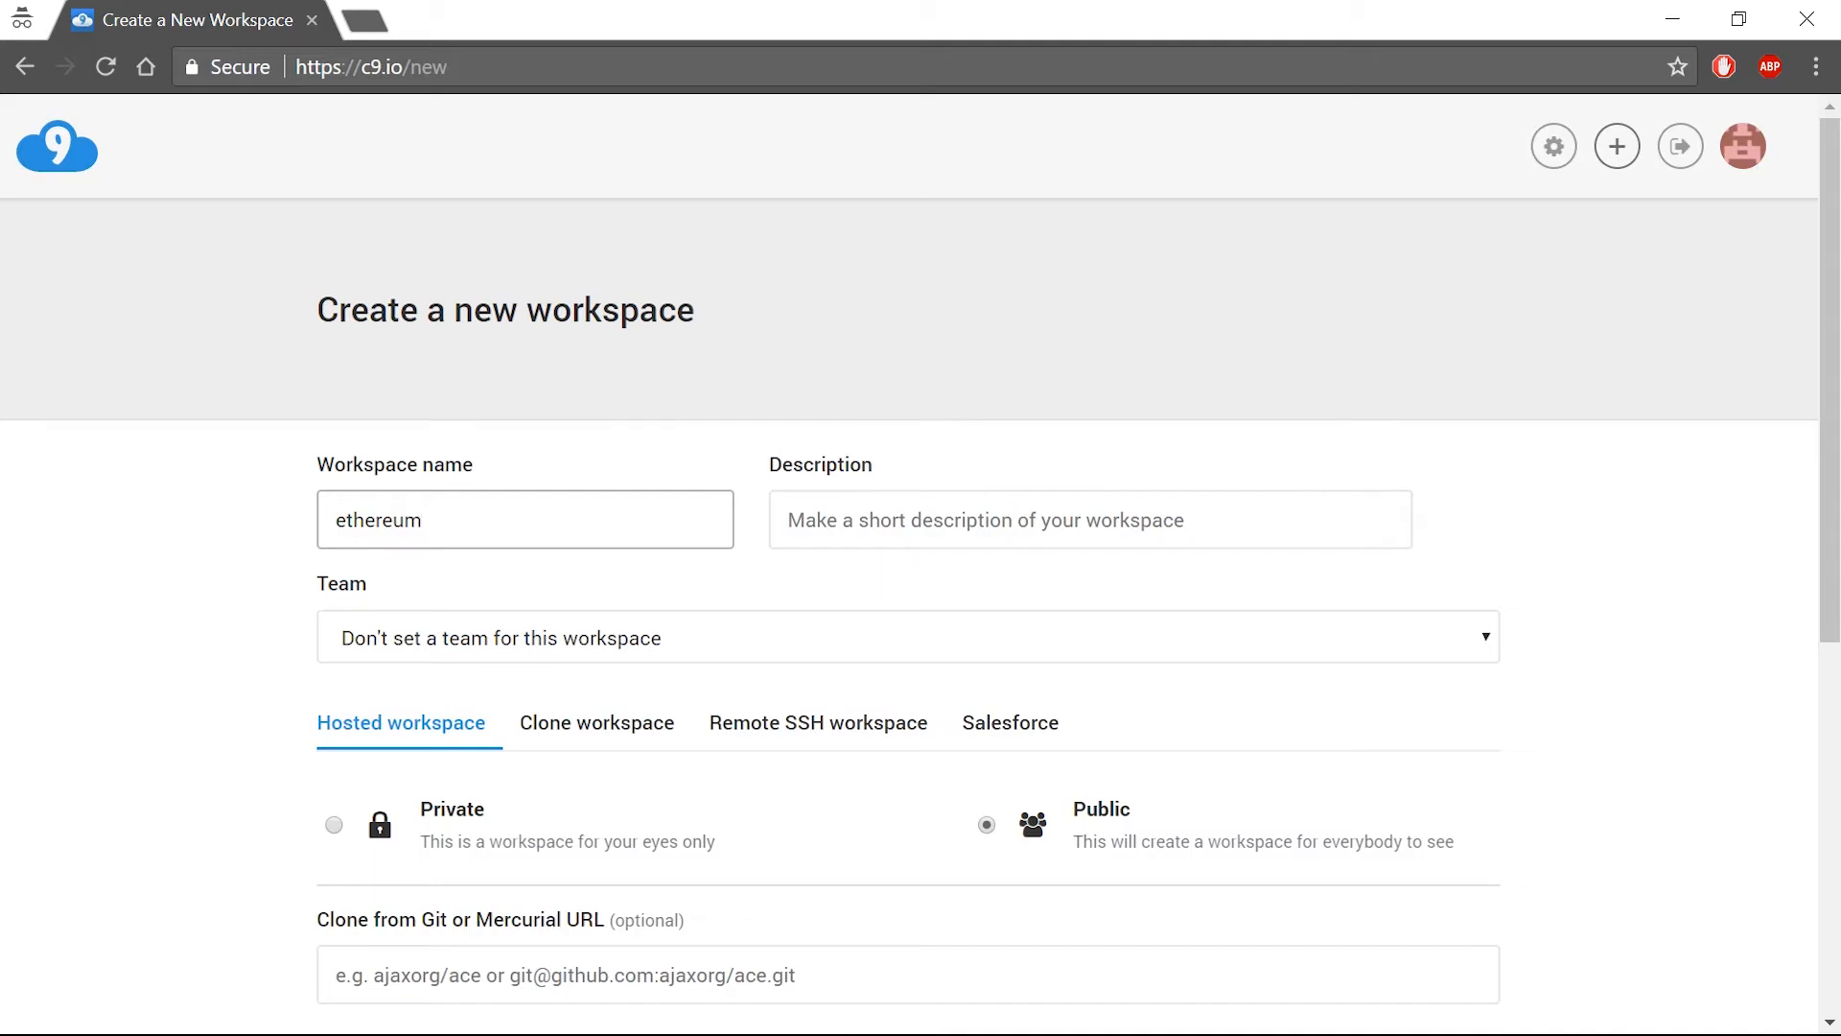
click(333, 824)
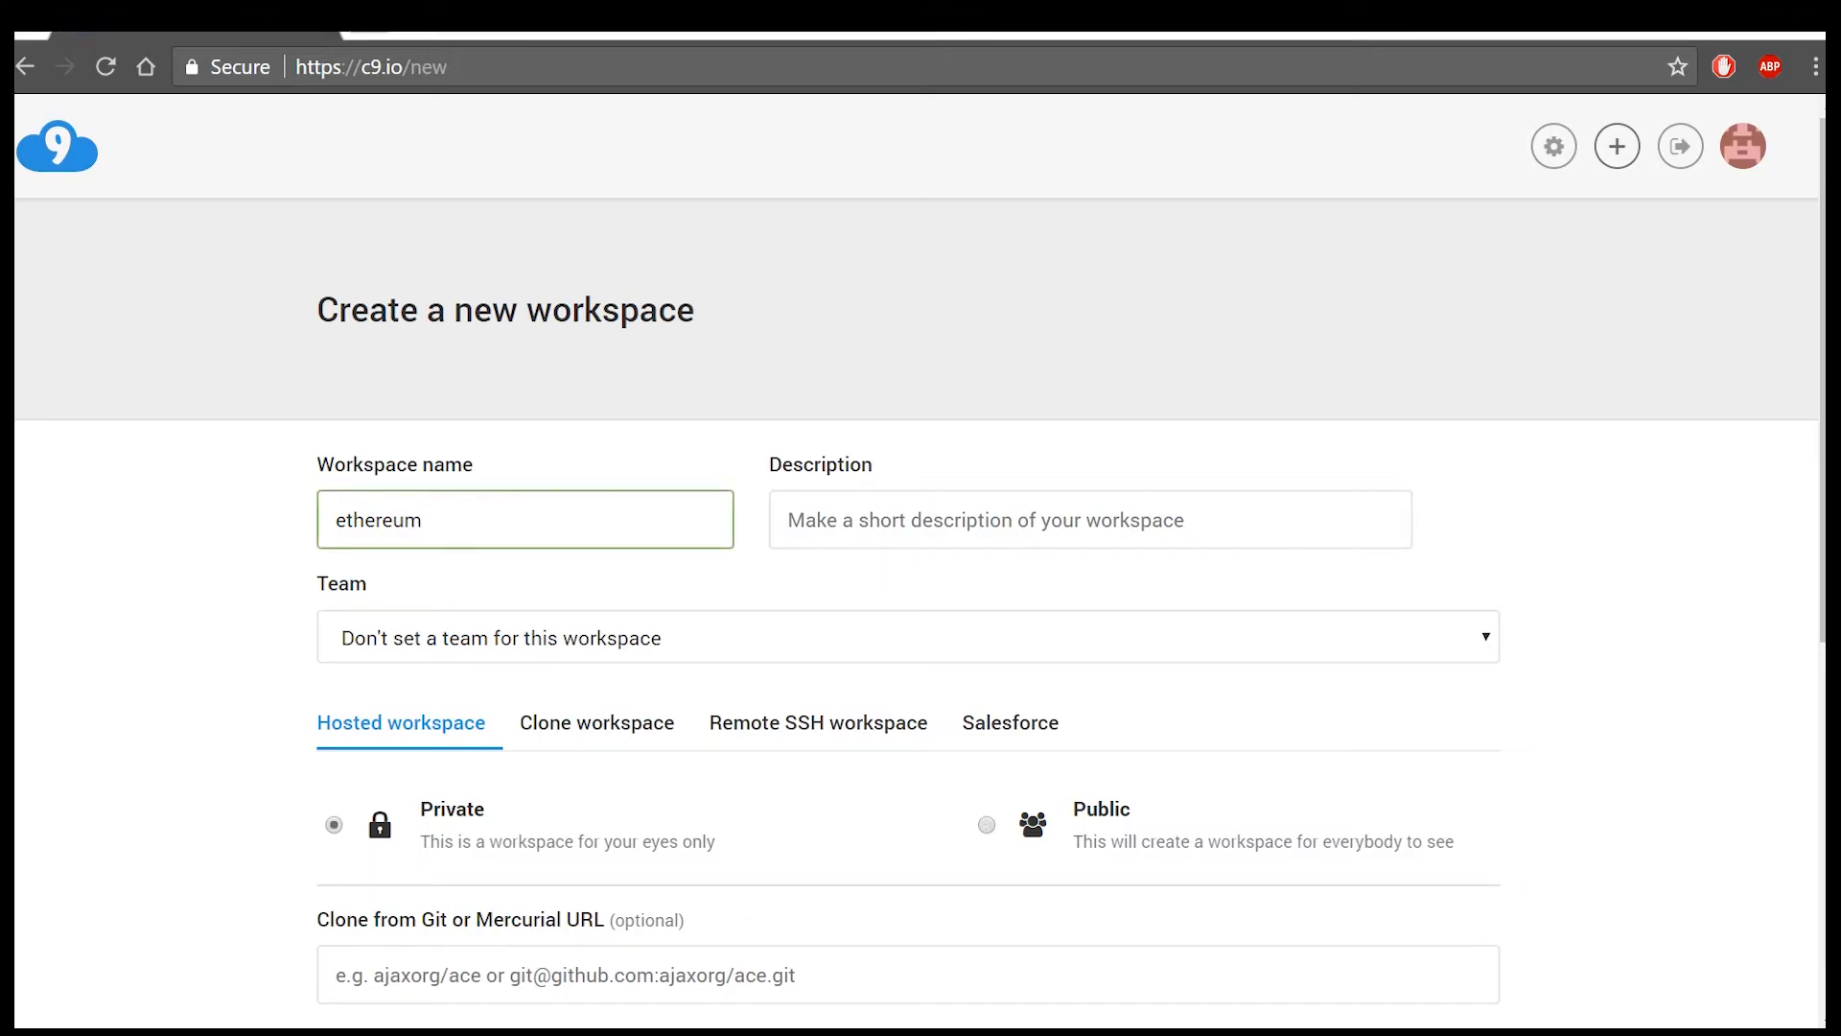
scroll(down, 3)
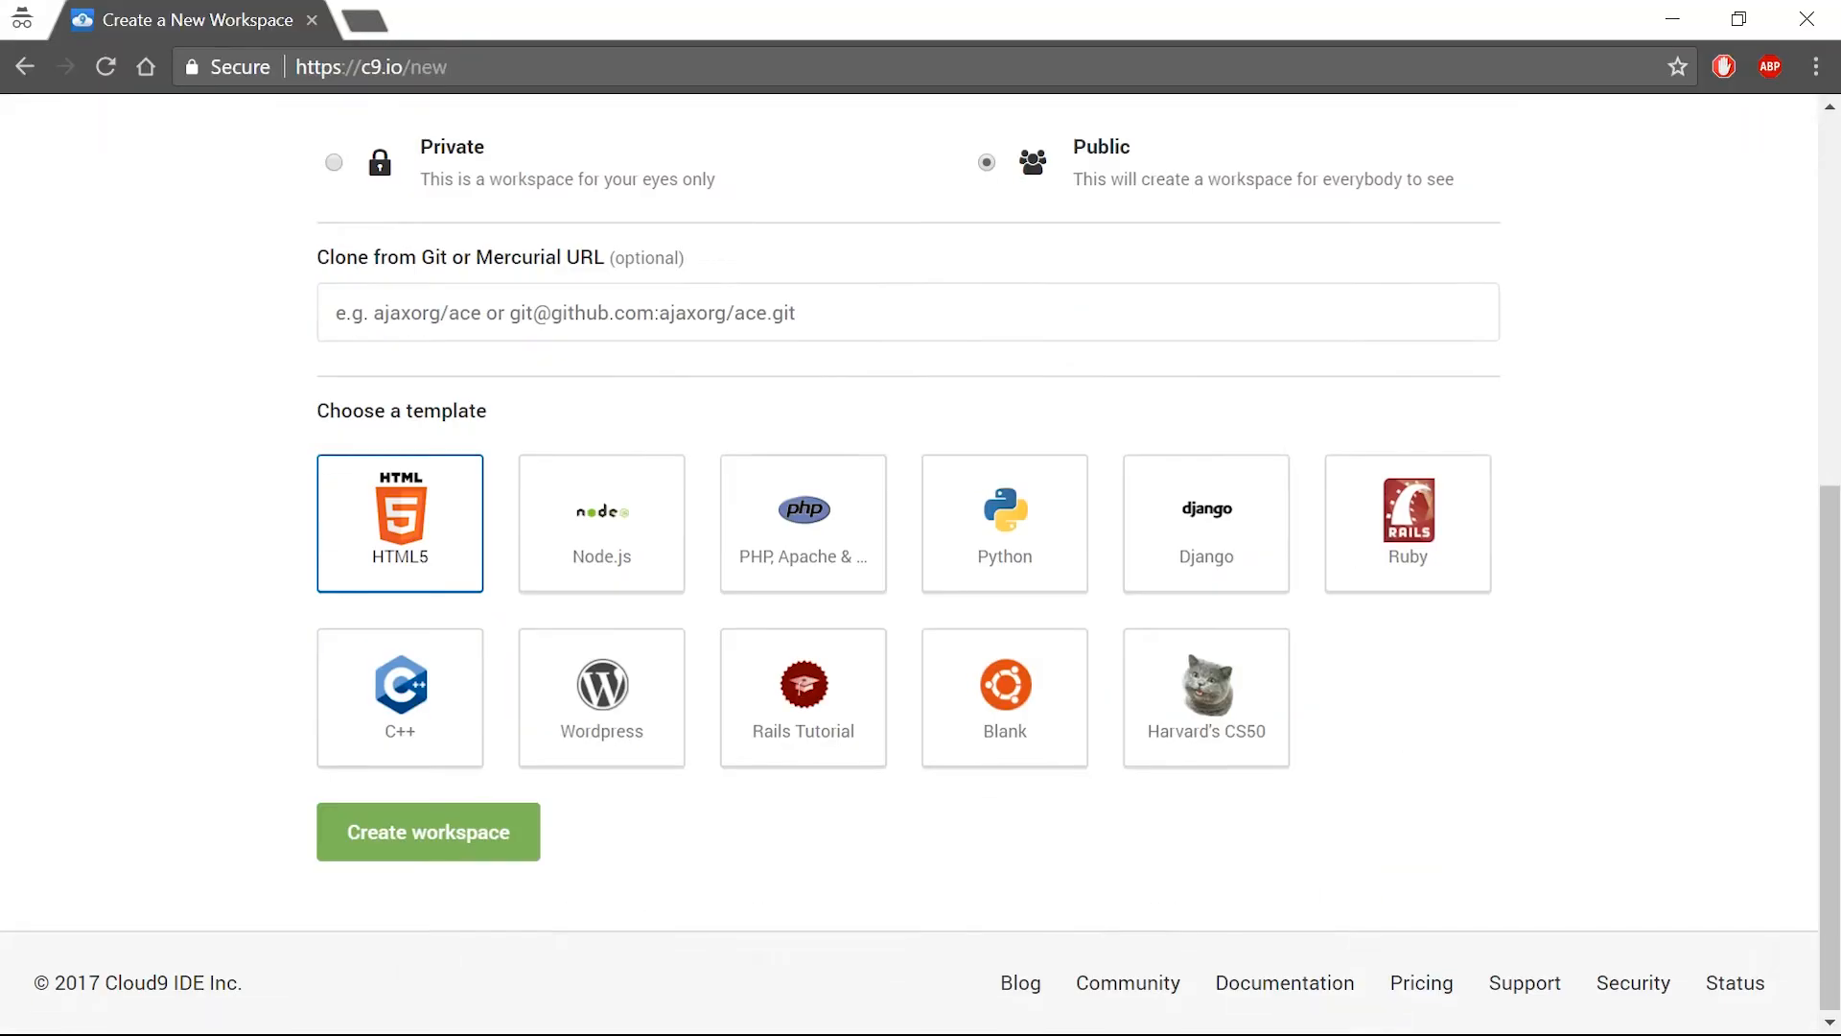
mouse_move(600, 522)
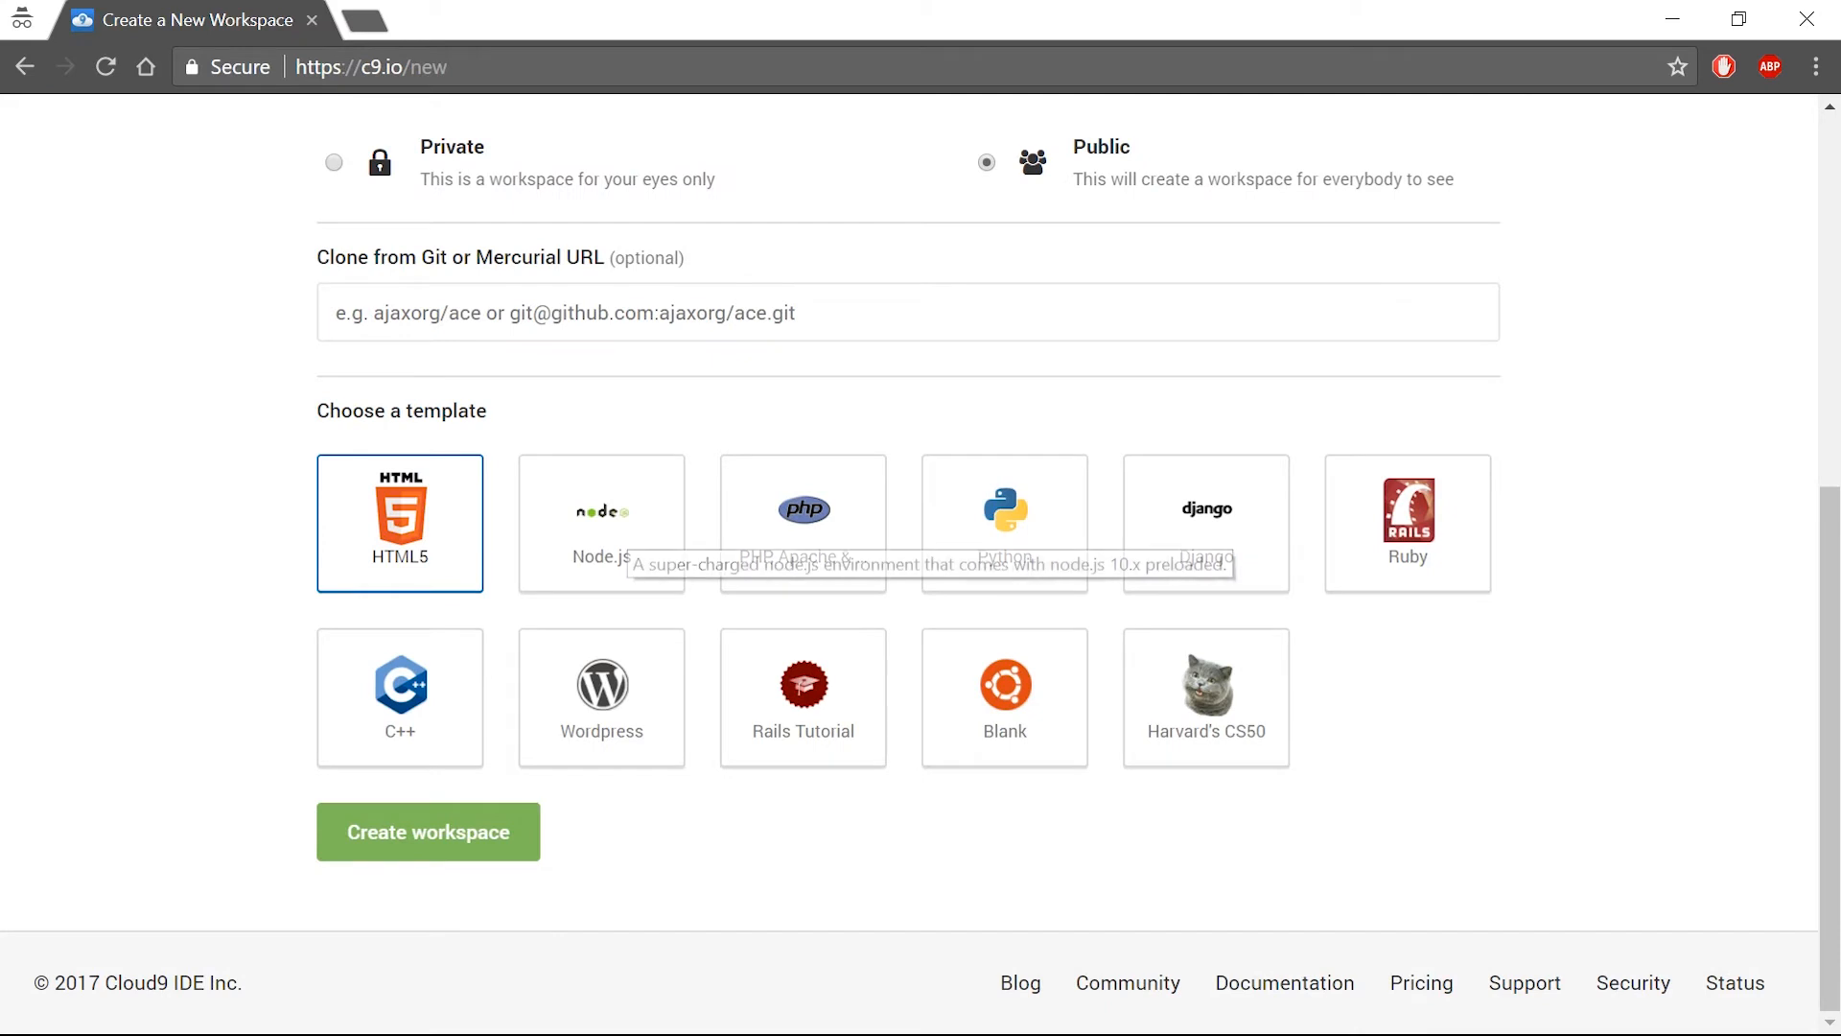
click(600, 522)
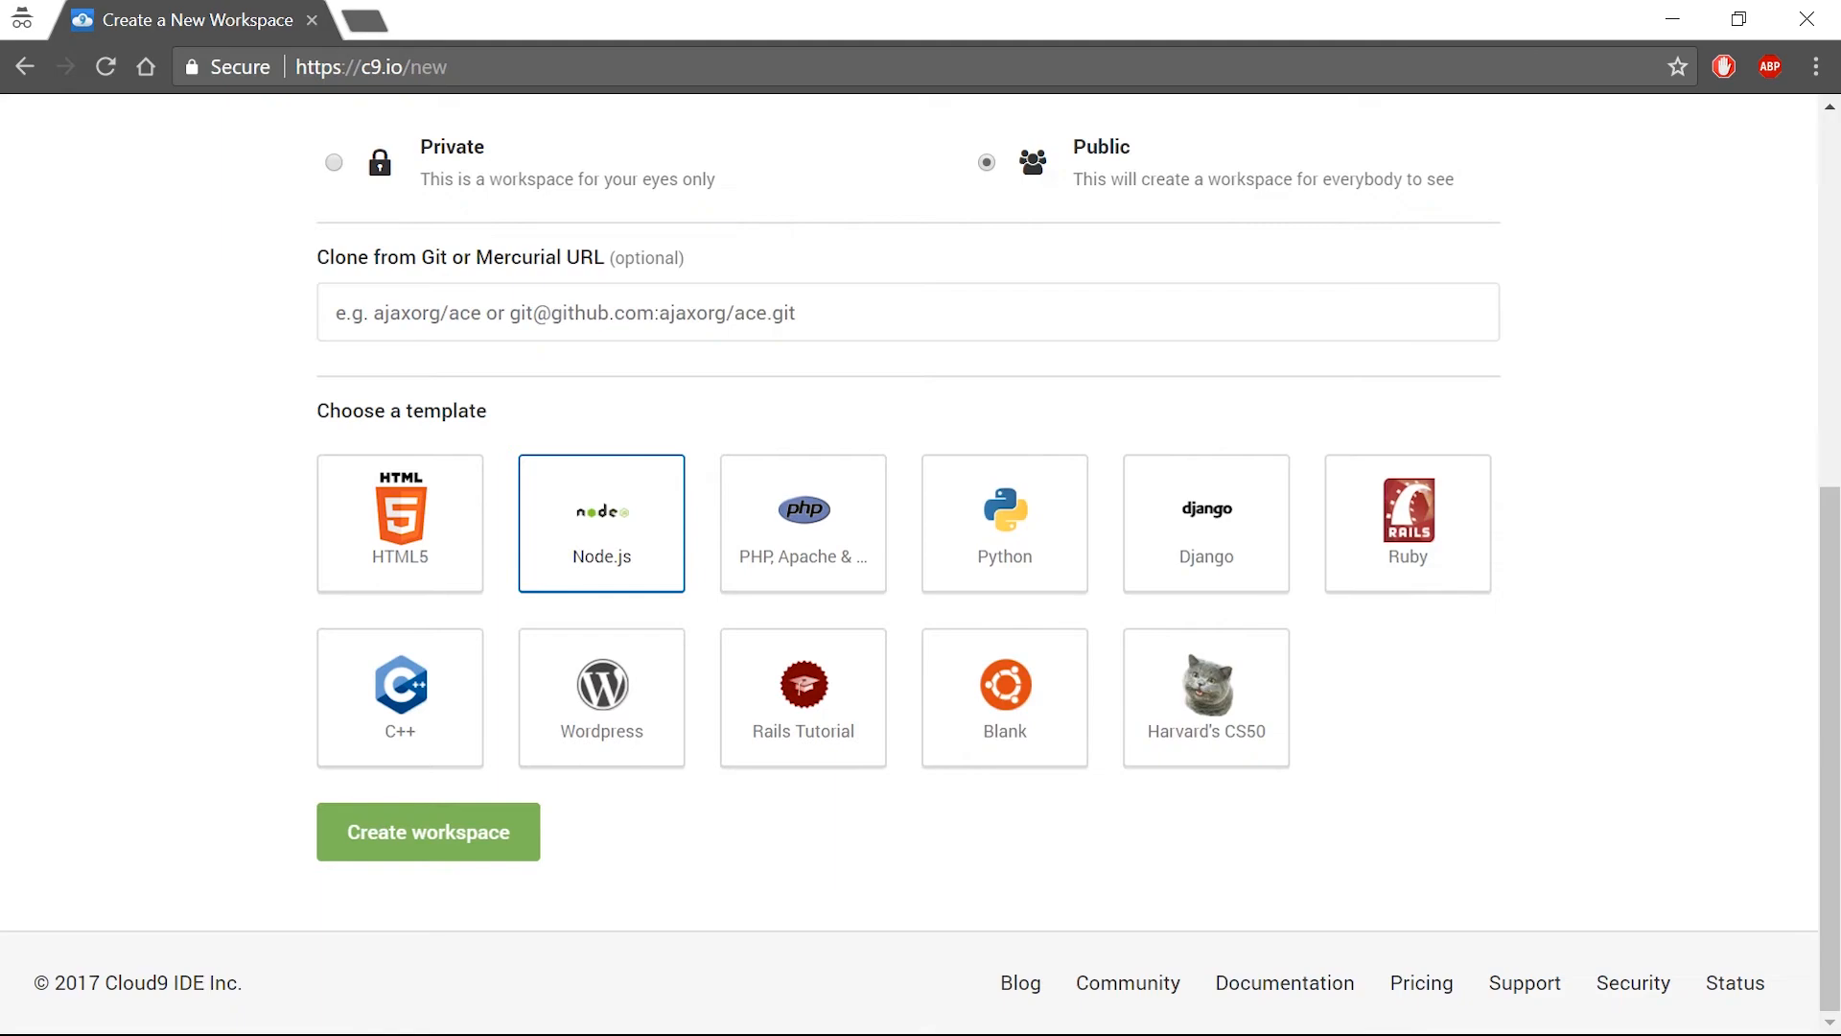
click(427, 830)
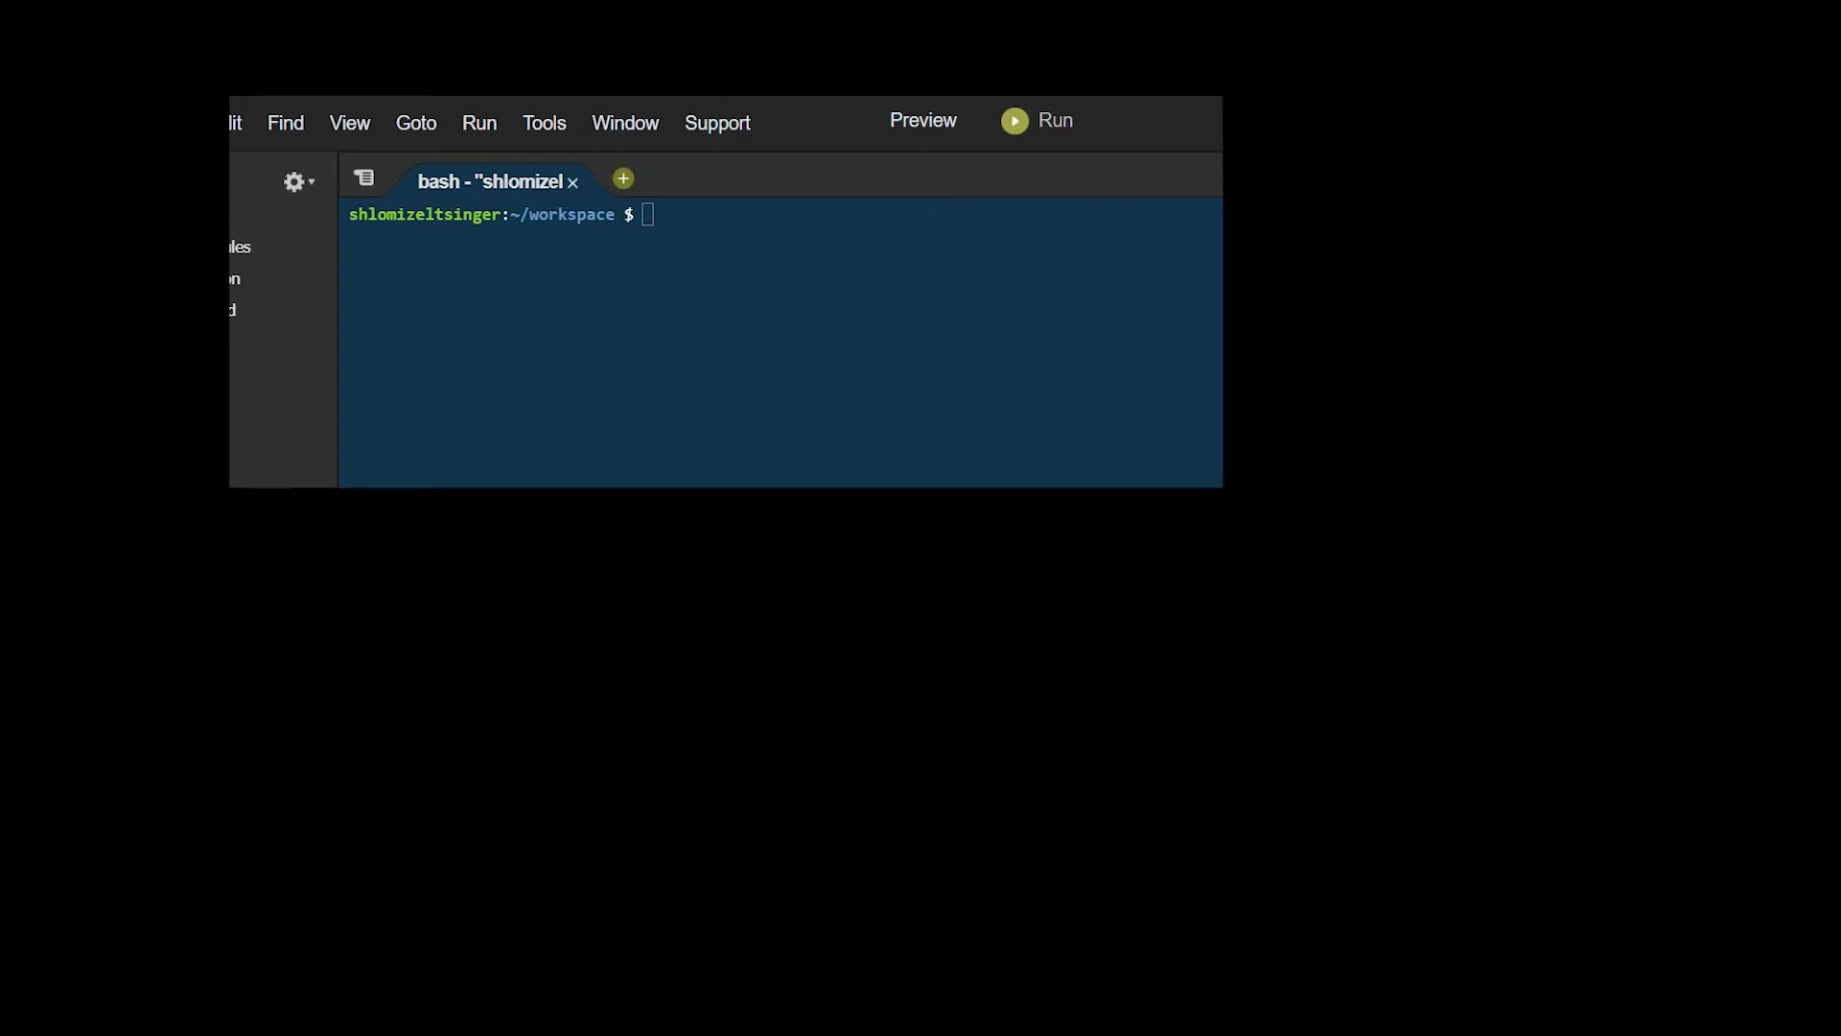
Run a sudo npm install in the workspace terminal until its dependency tree prints.
text(sudo)
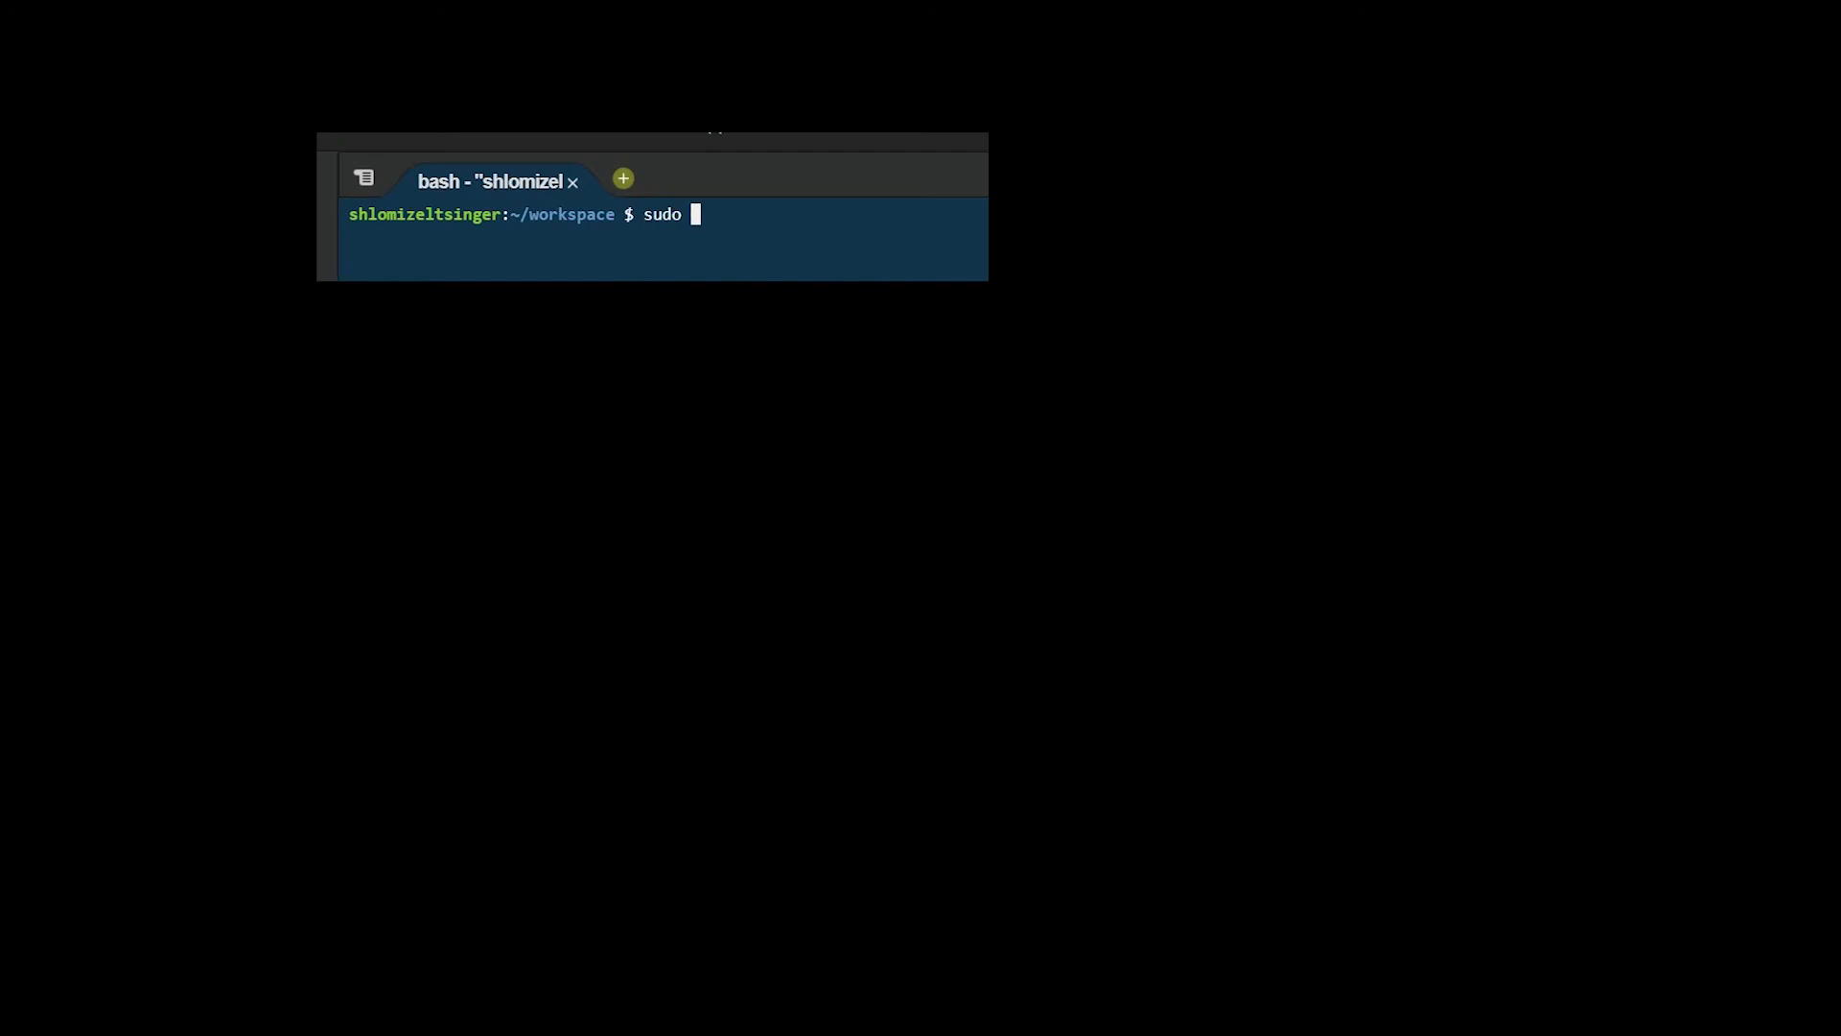
text(npm insta)
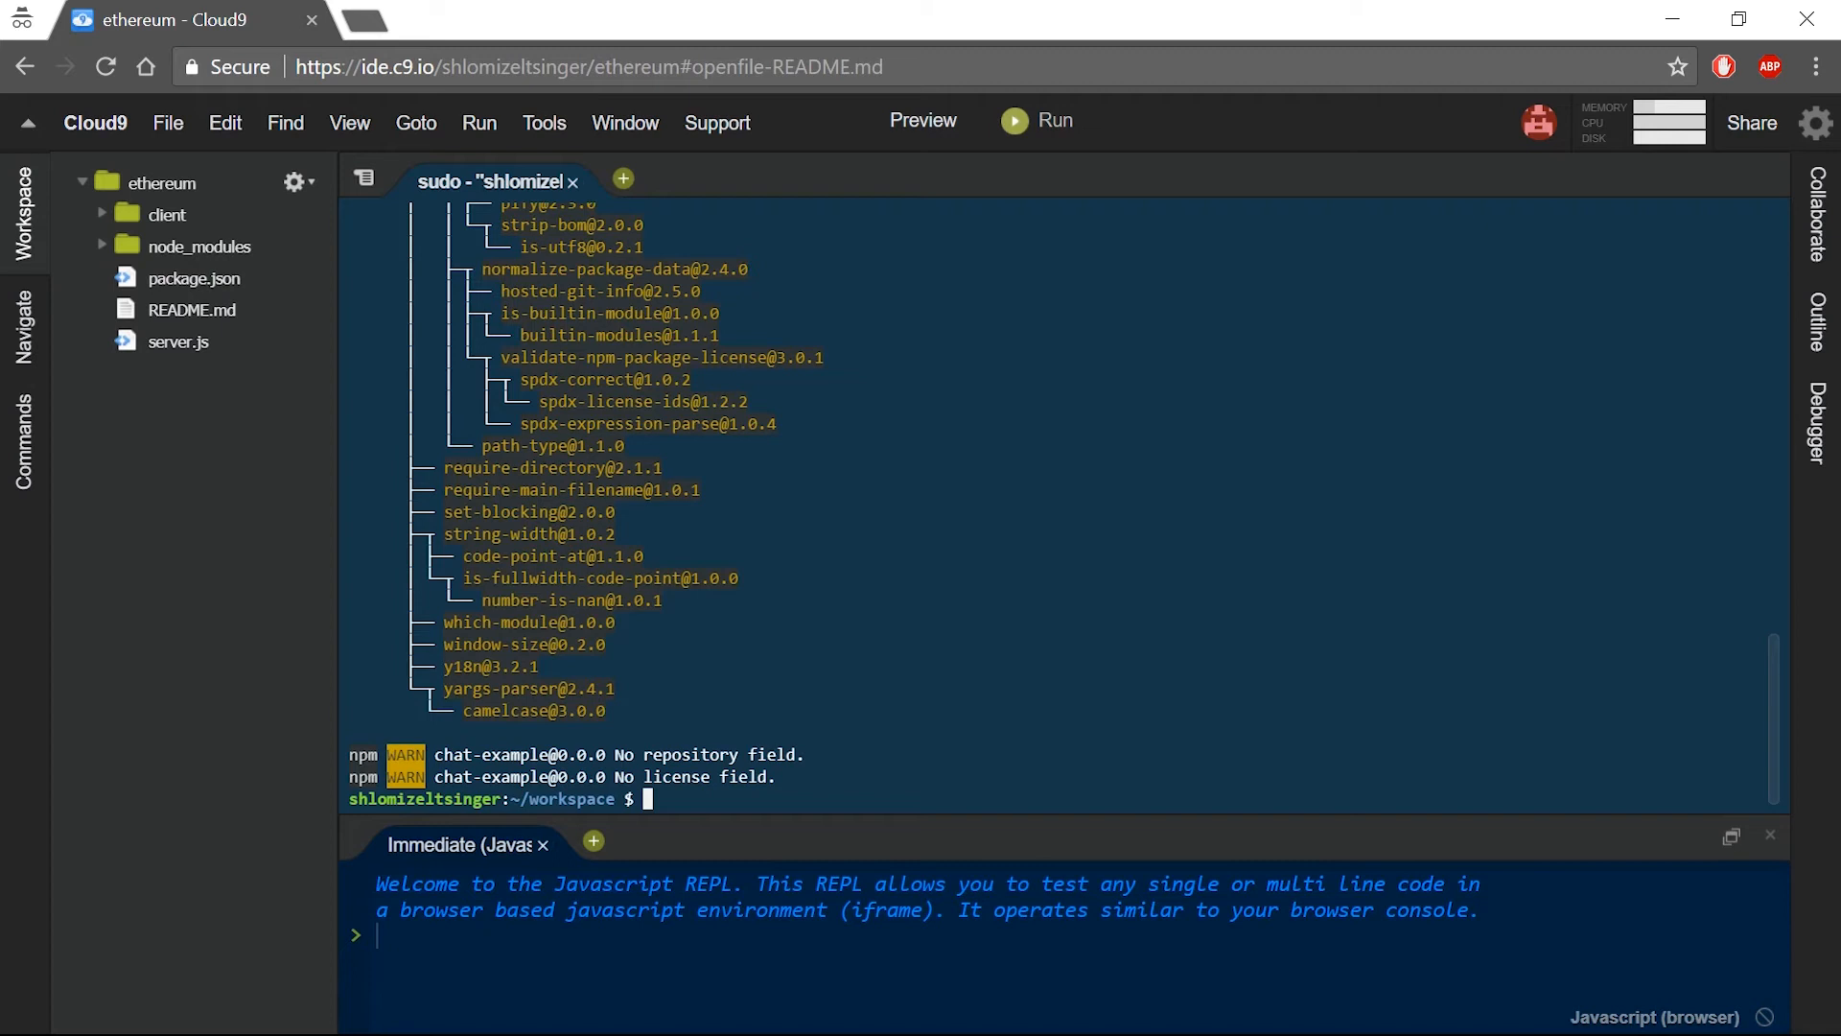
Install the ethereumjs-testrpc package with sudo npm install in the terminal.
key(F11)
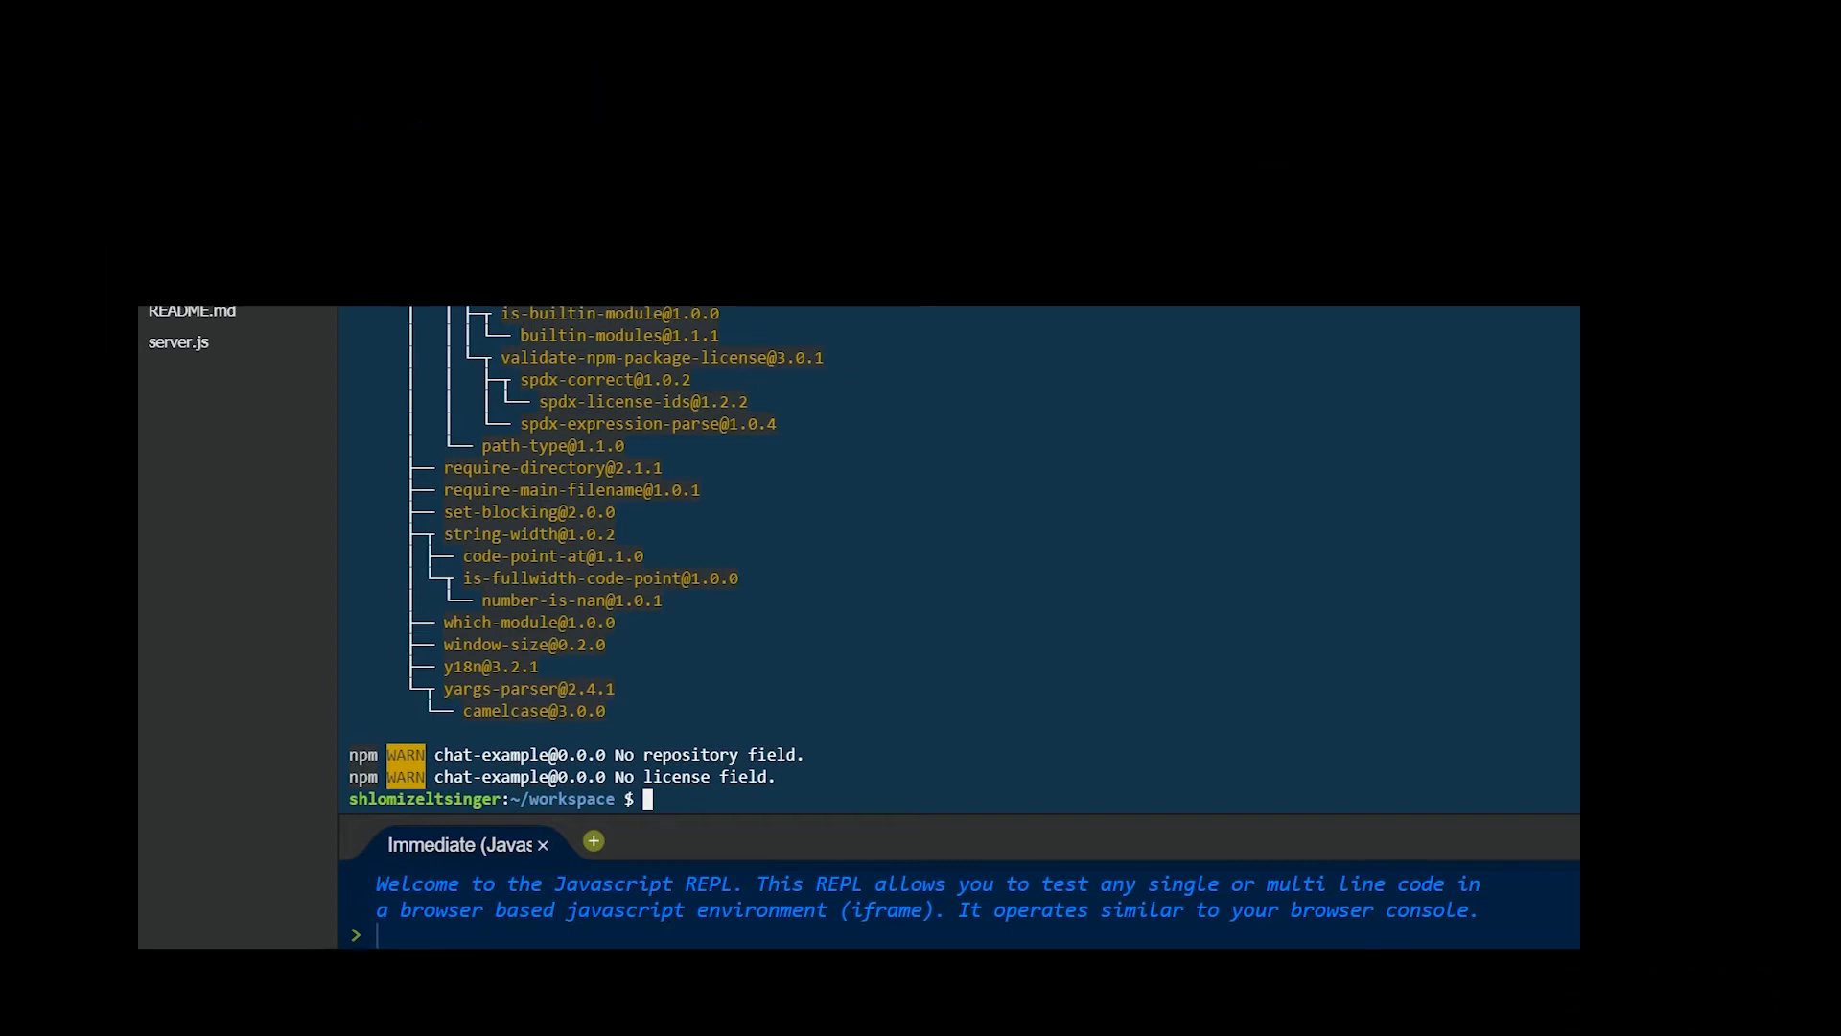
text(sudo)
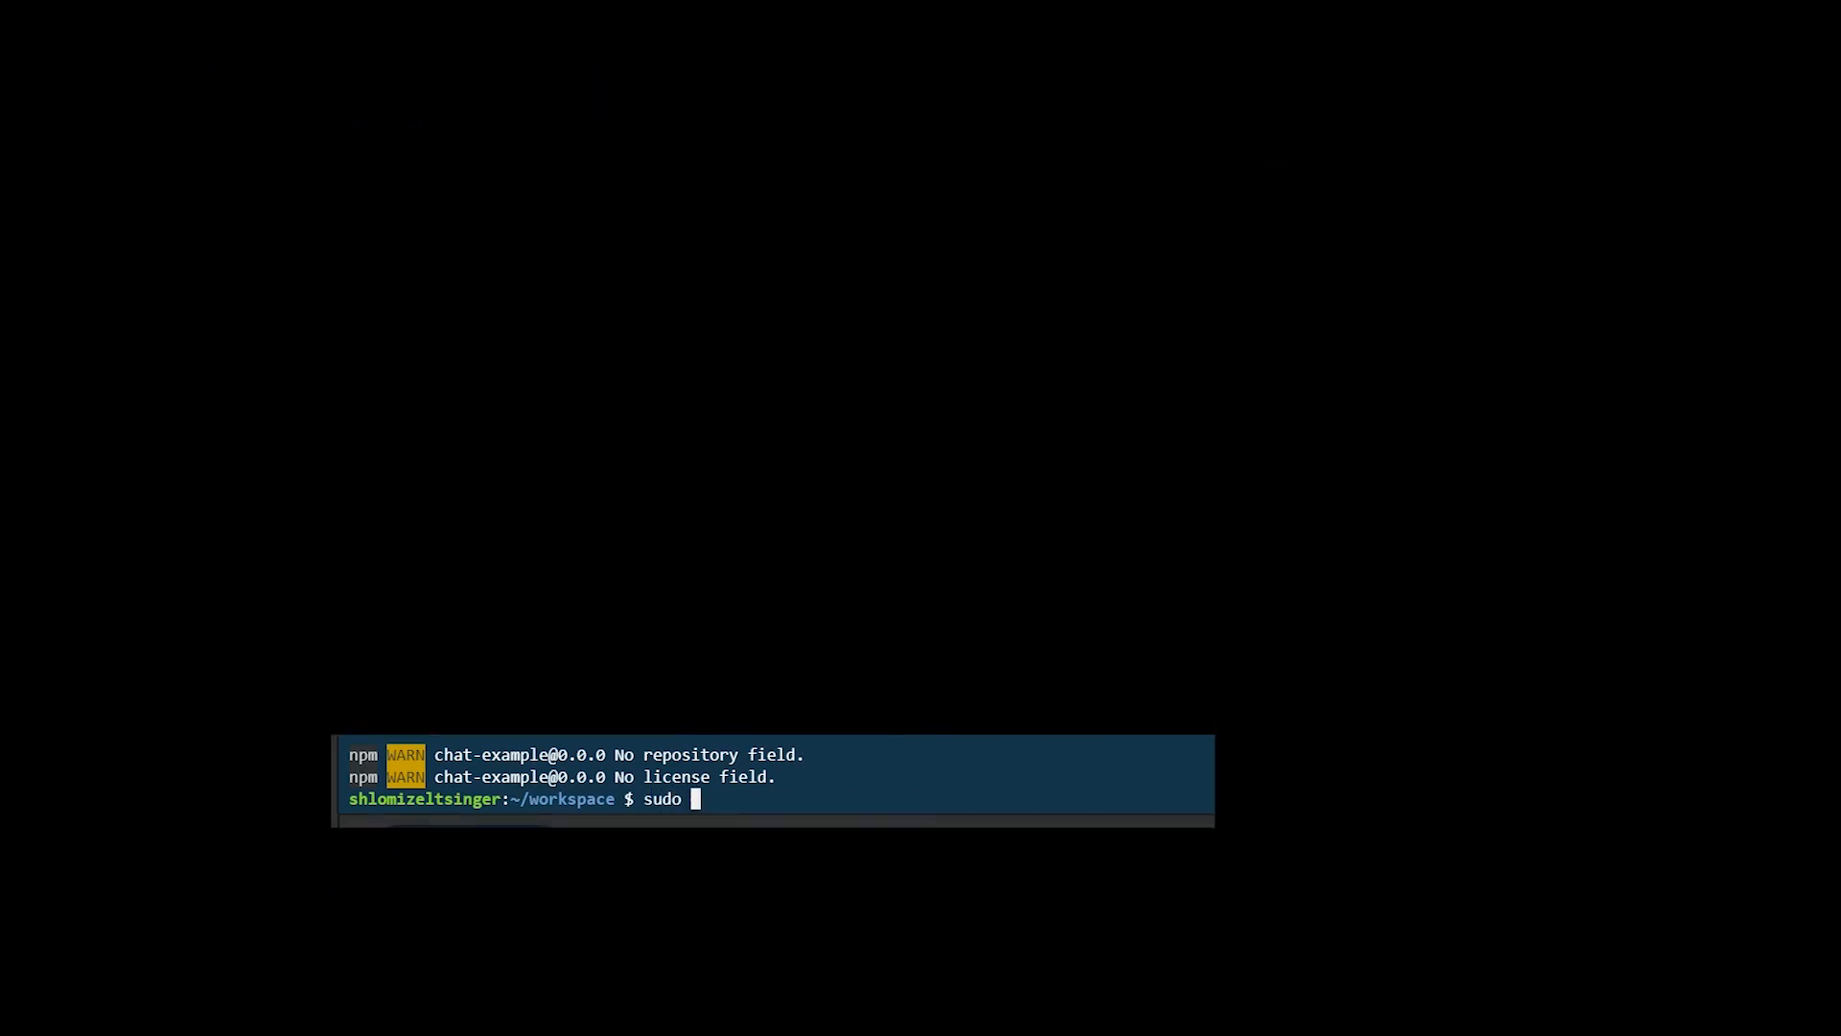
text(npm install ethere)
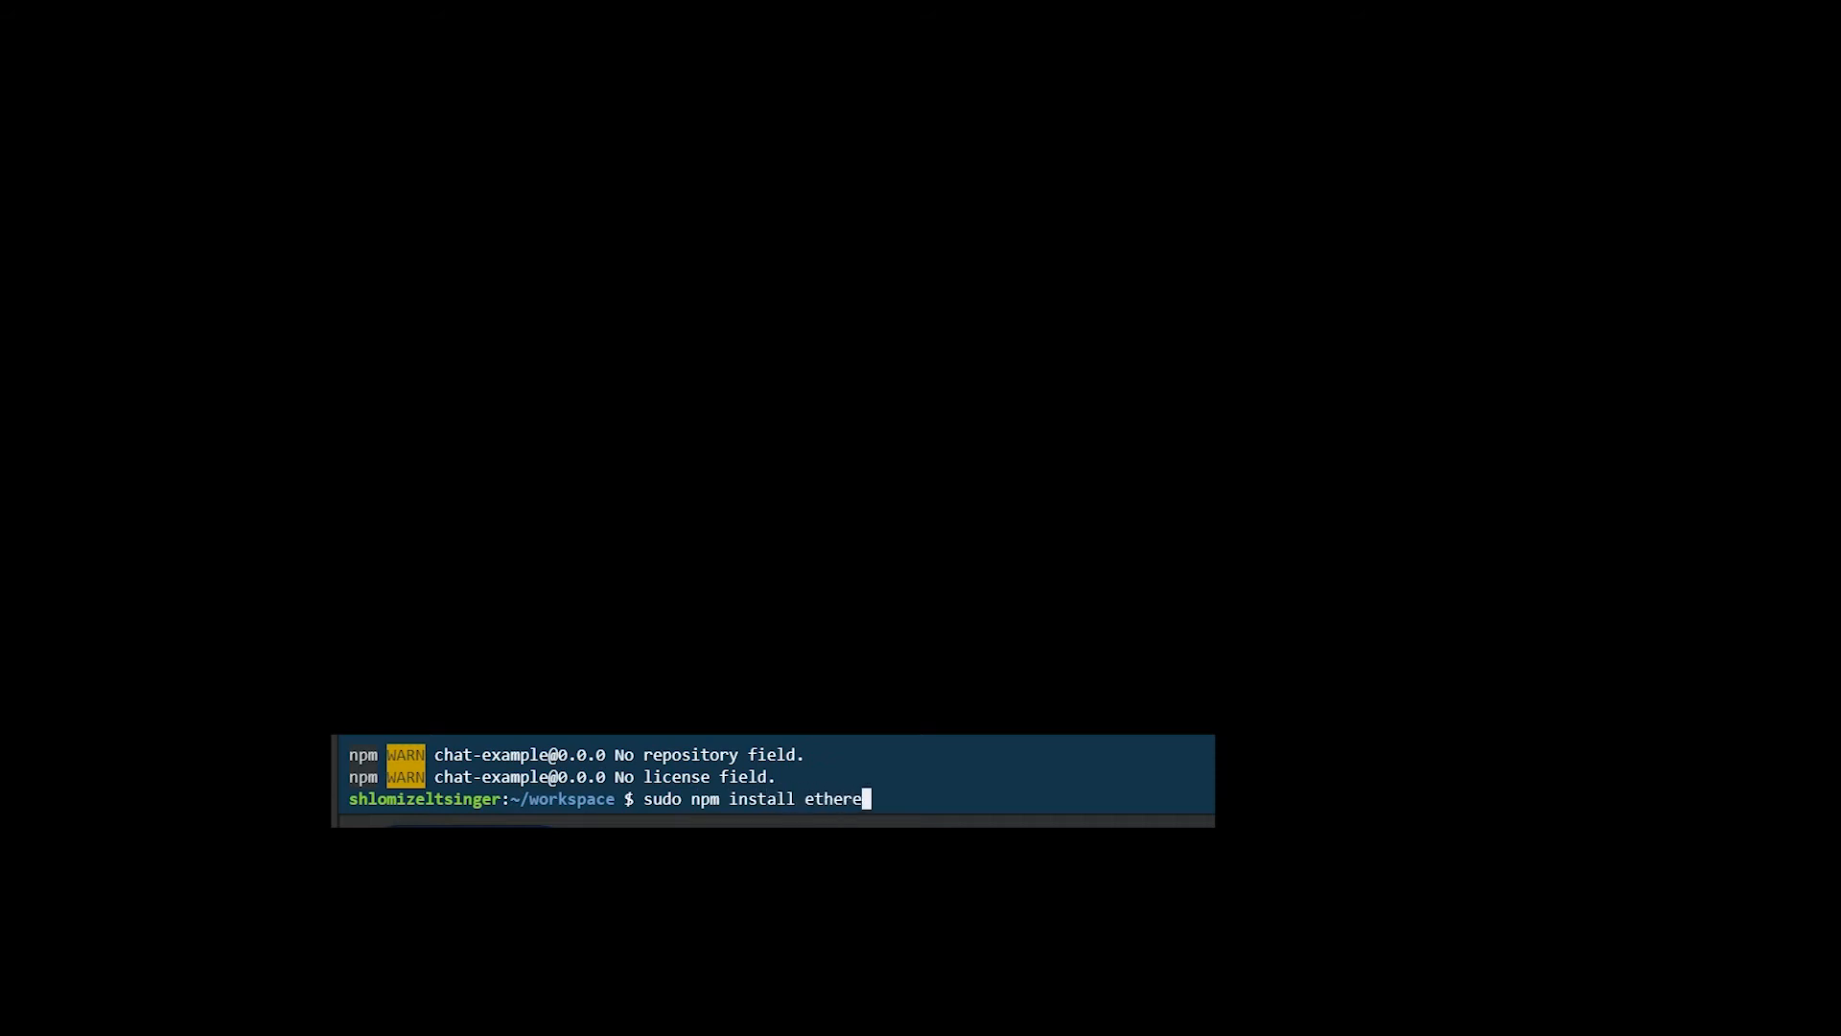
text(umjs-test)
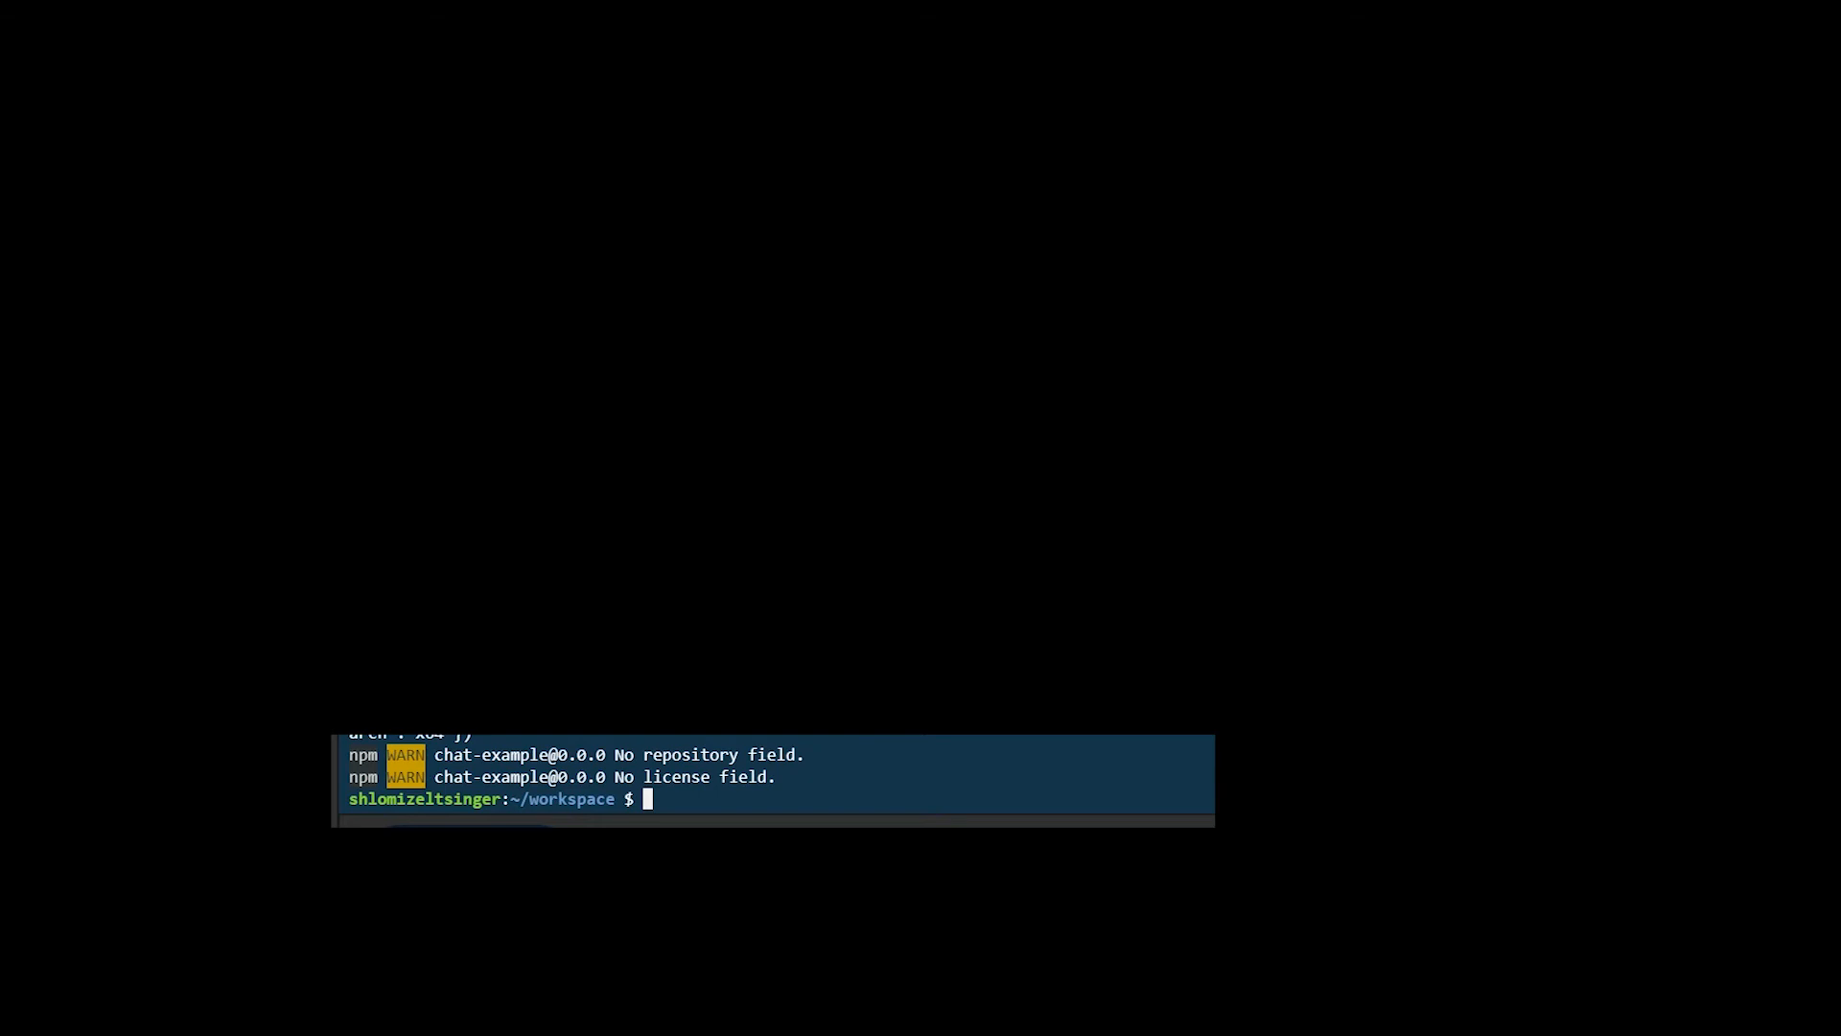
Create a demo folder, enter it, and run 'truffle init' to initialize the project.
text(mkdir d)
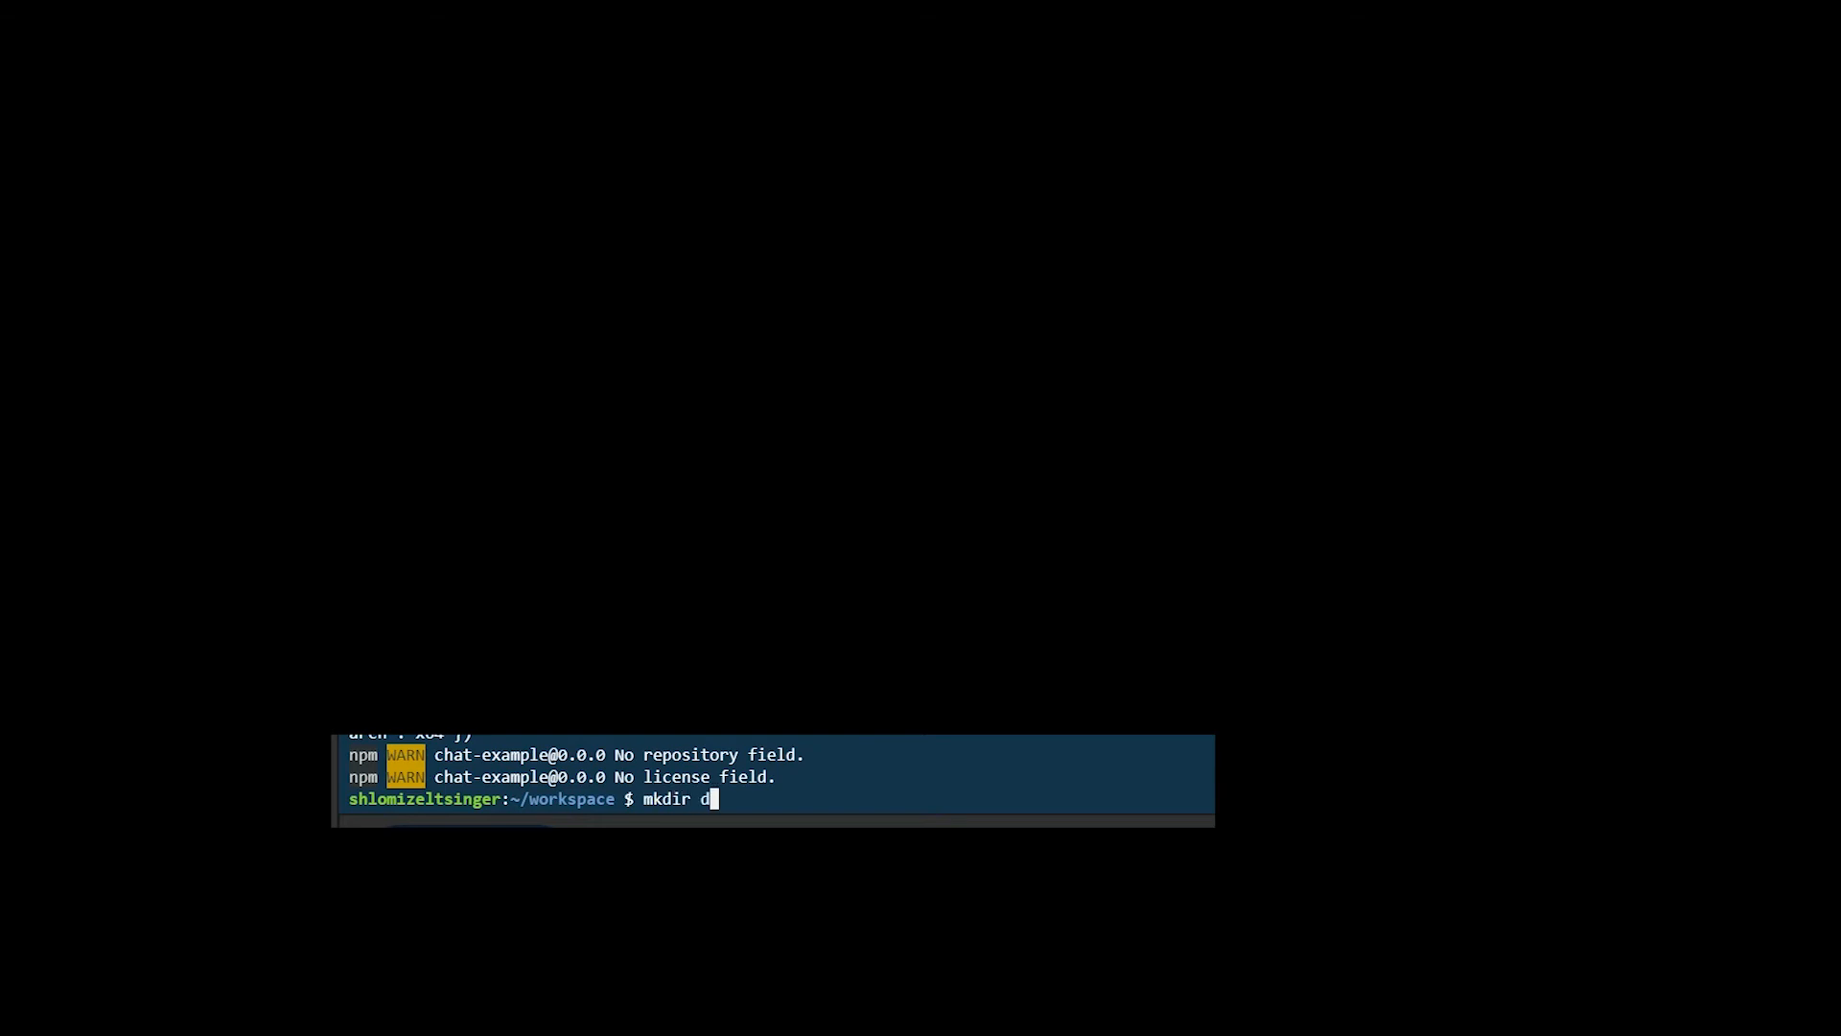
key(Return)
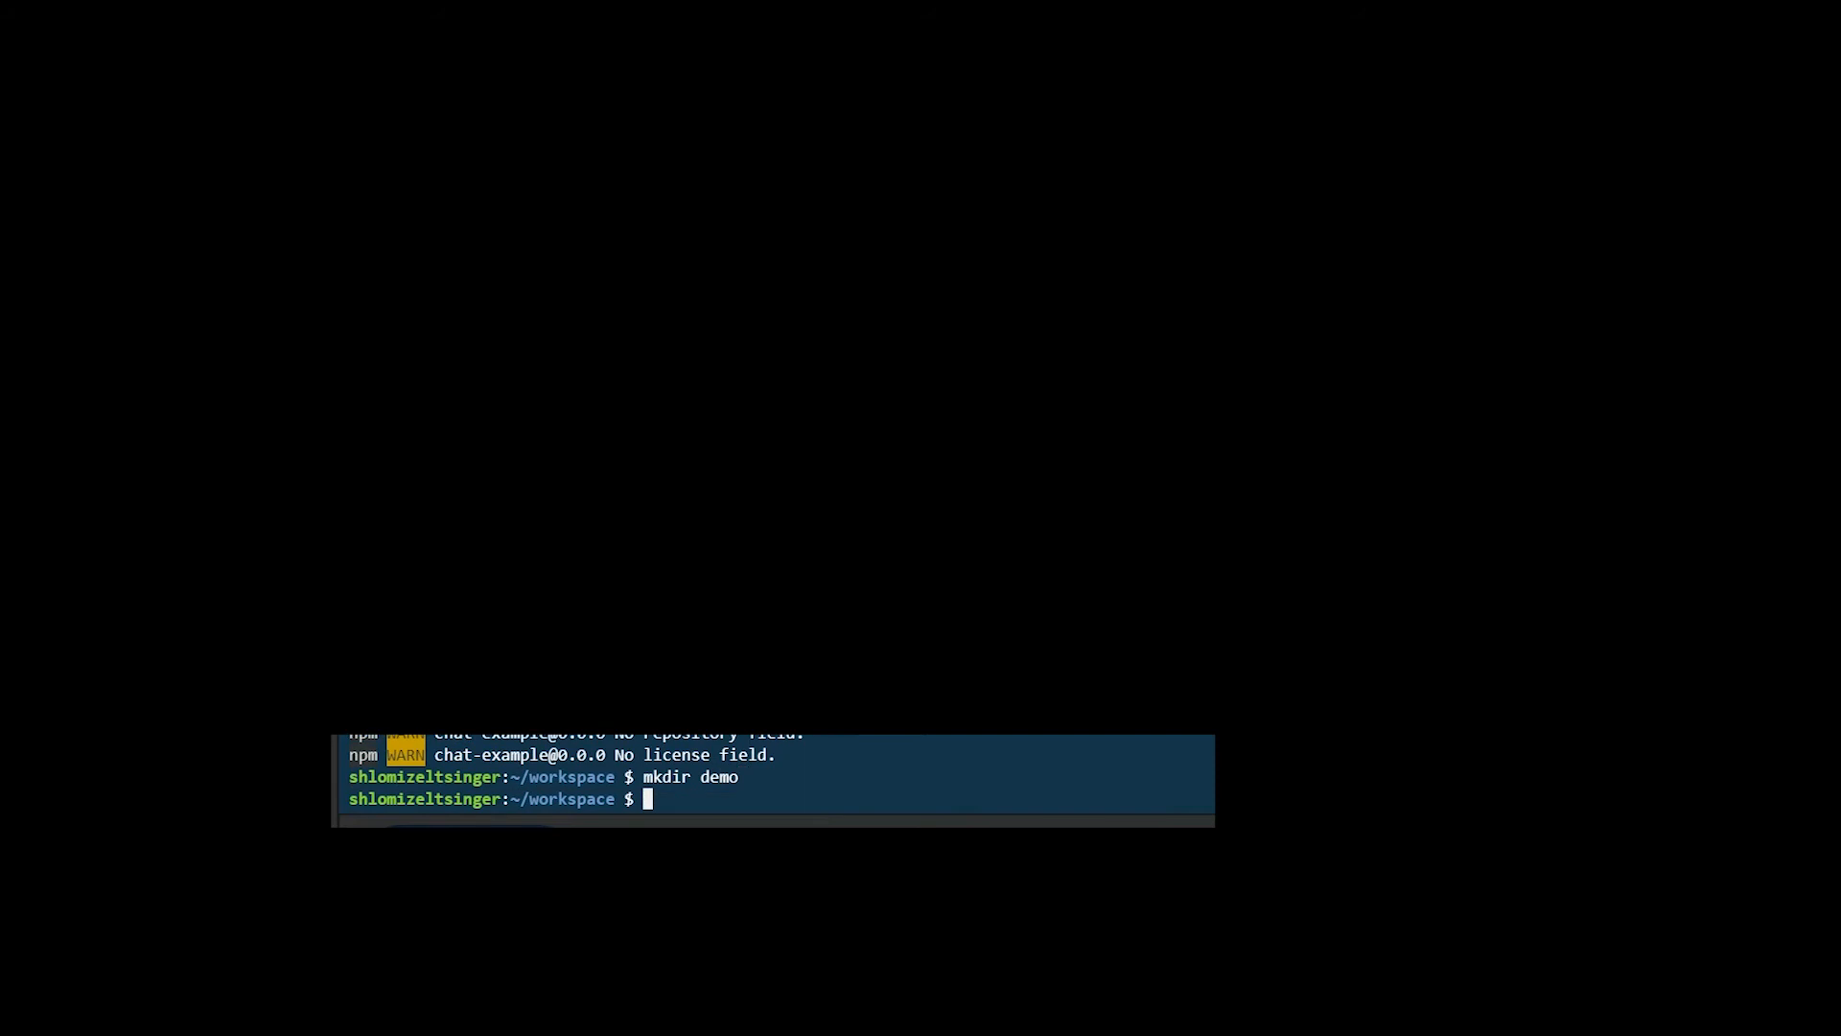
text(cd demo/)
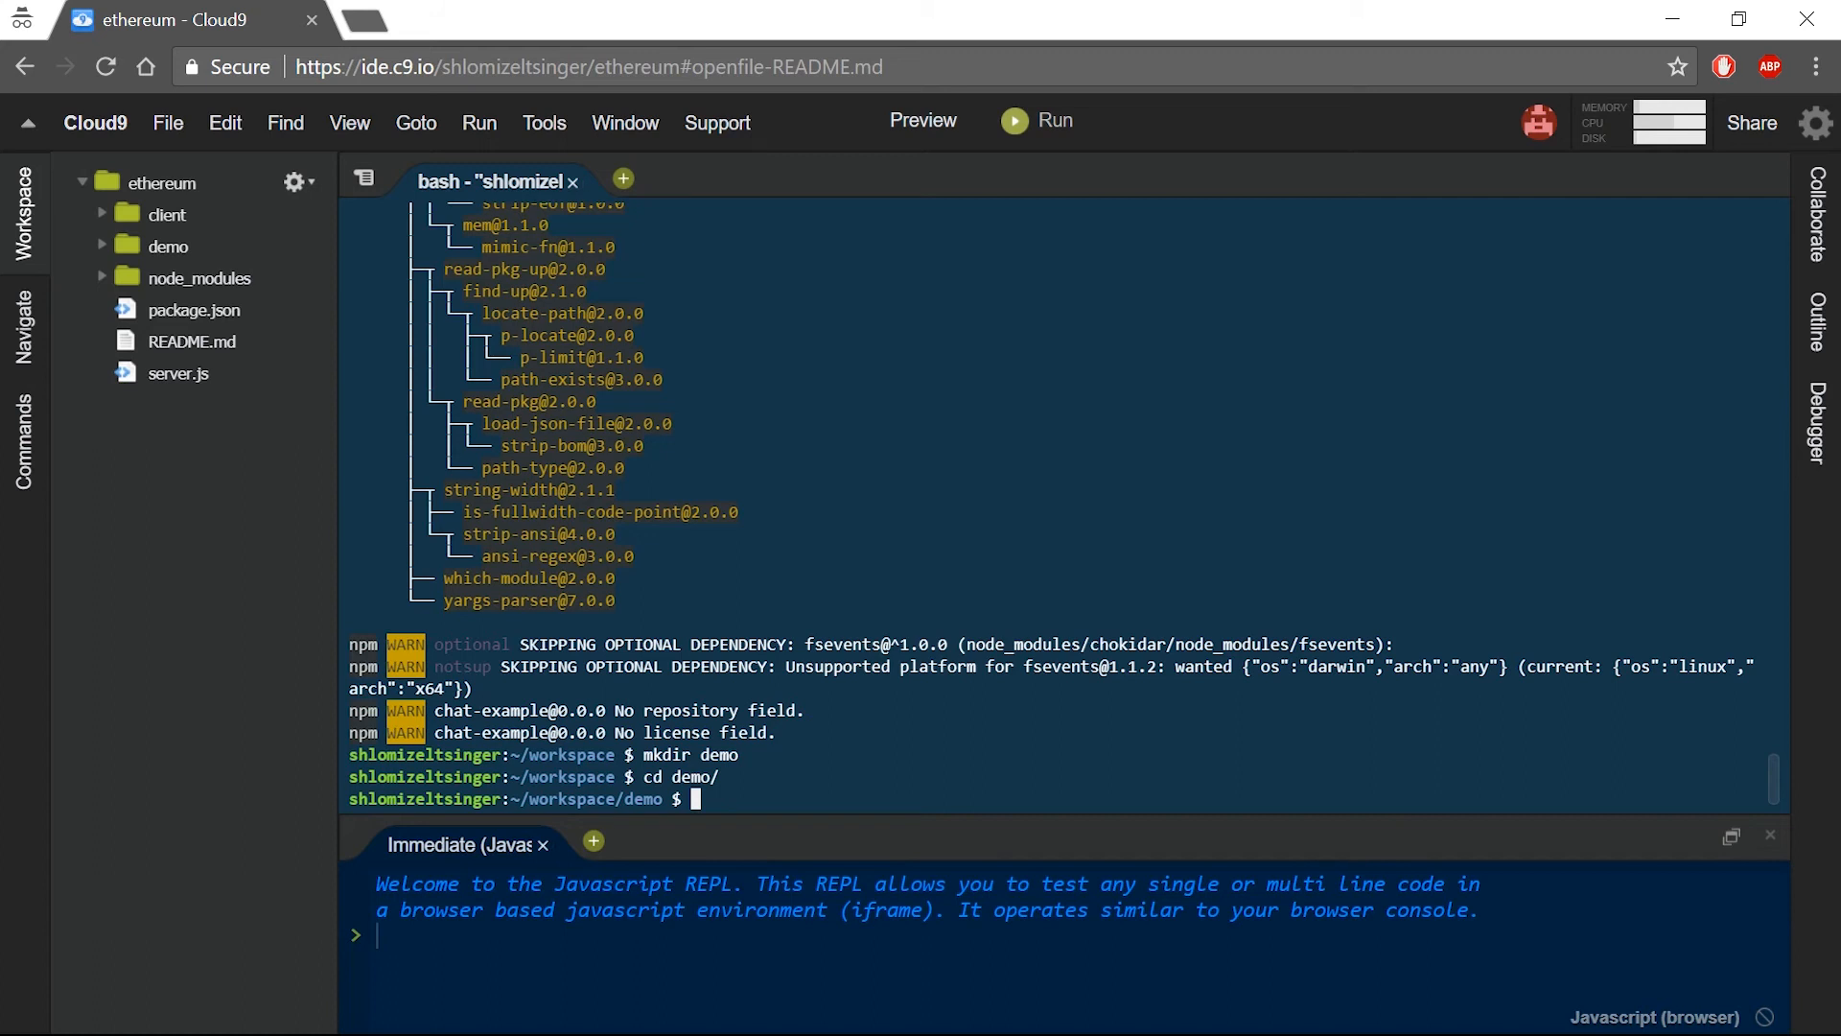
text(truffle in)
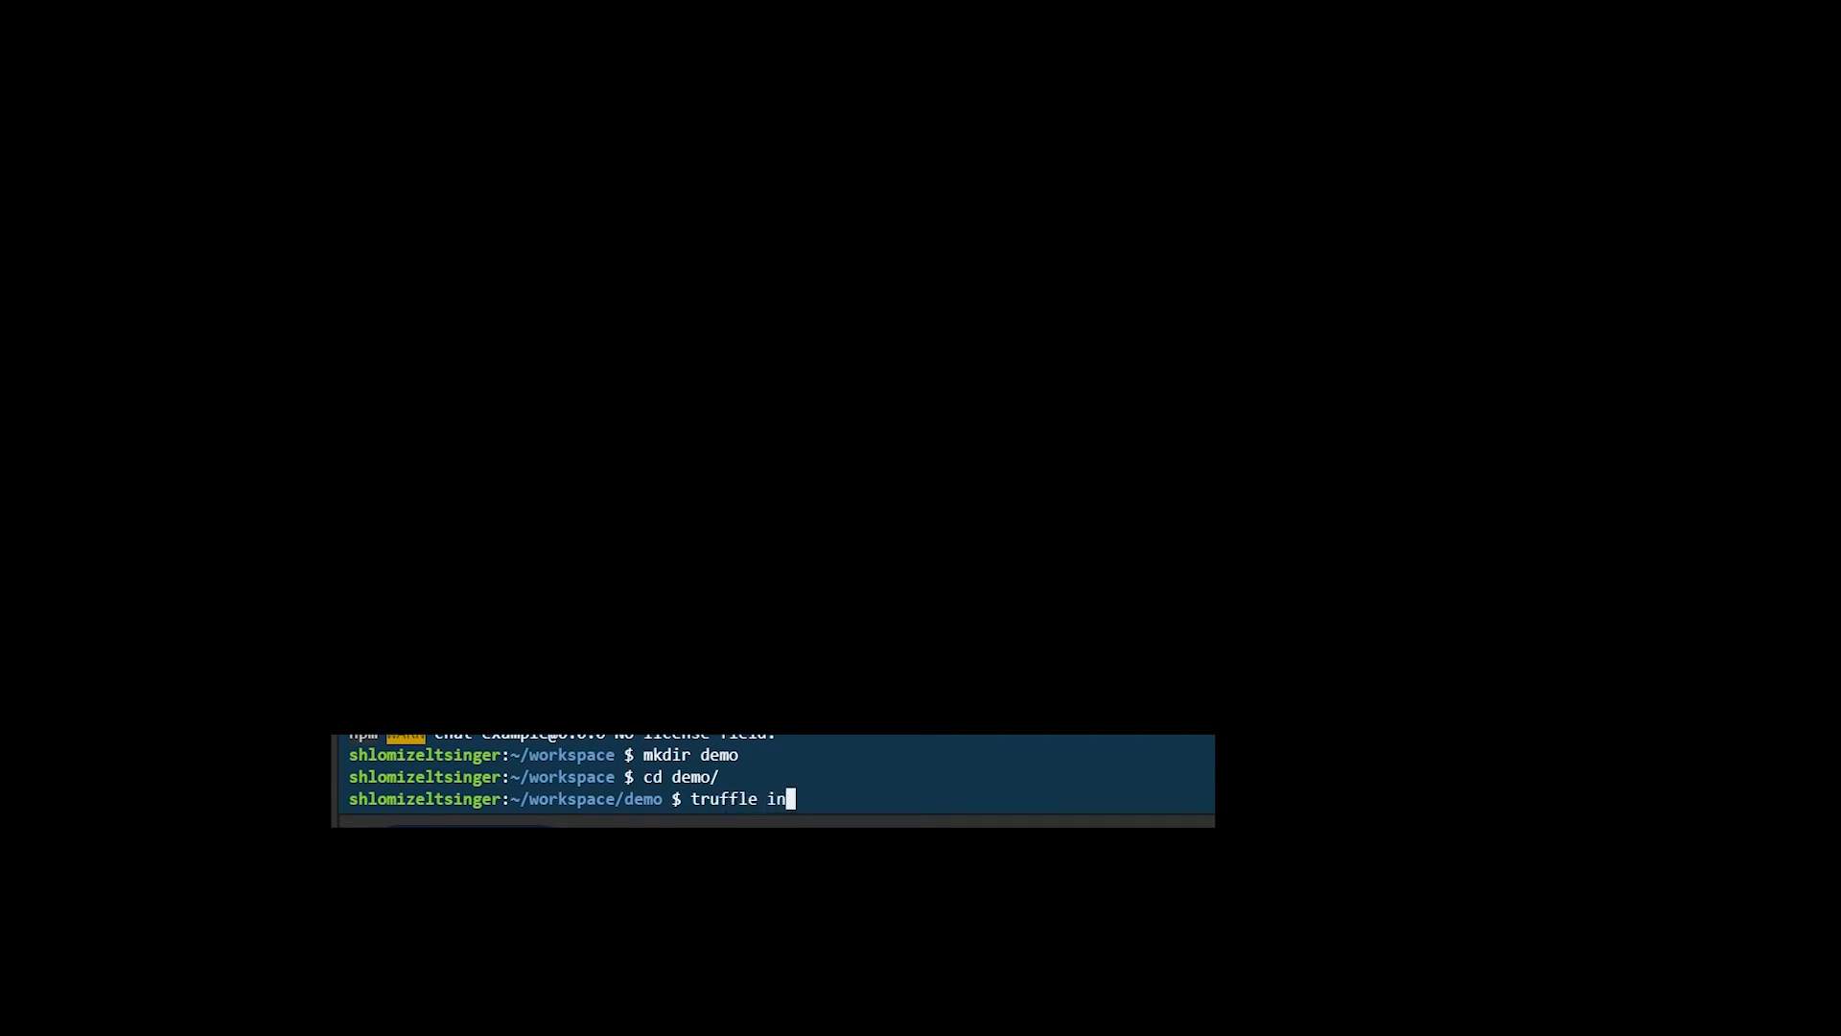
key(Return)
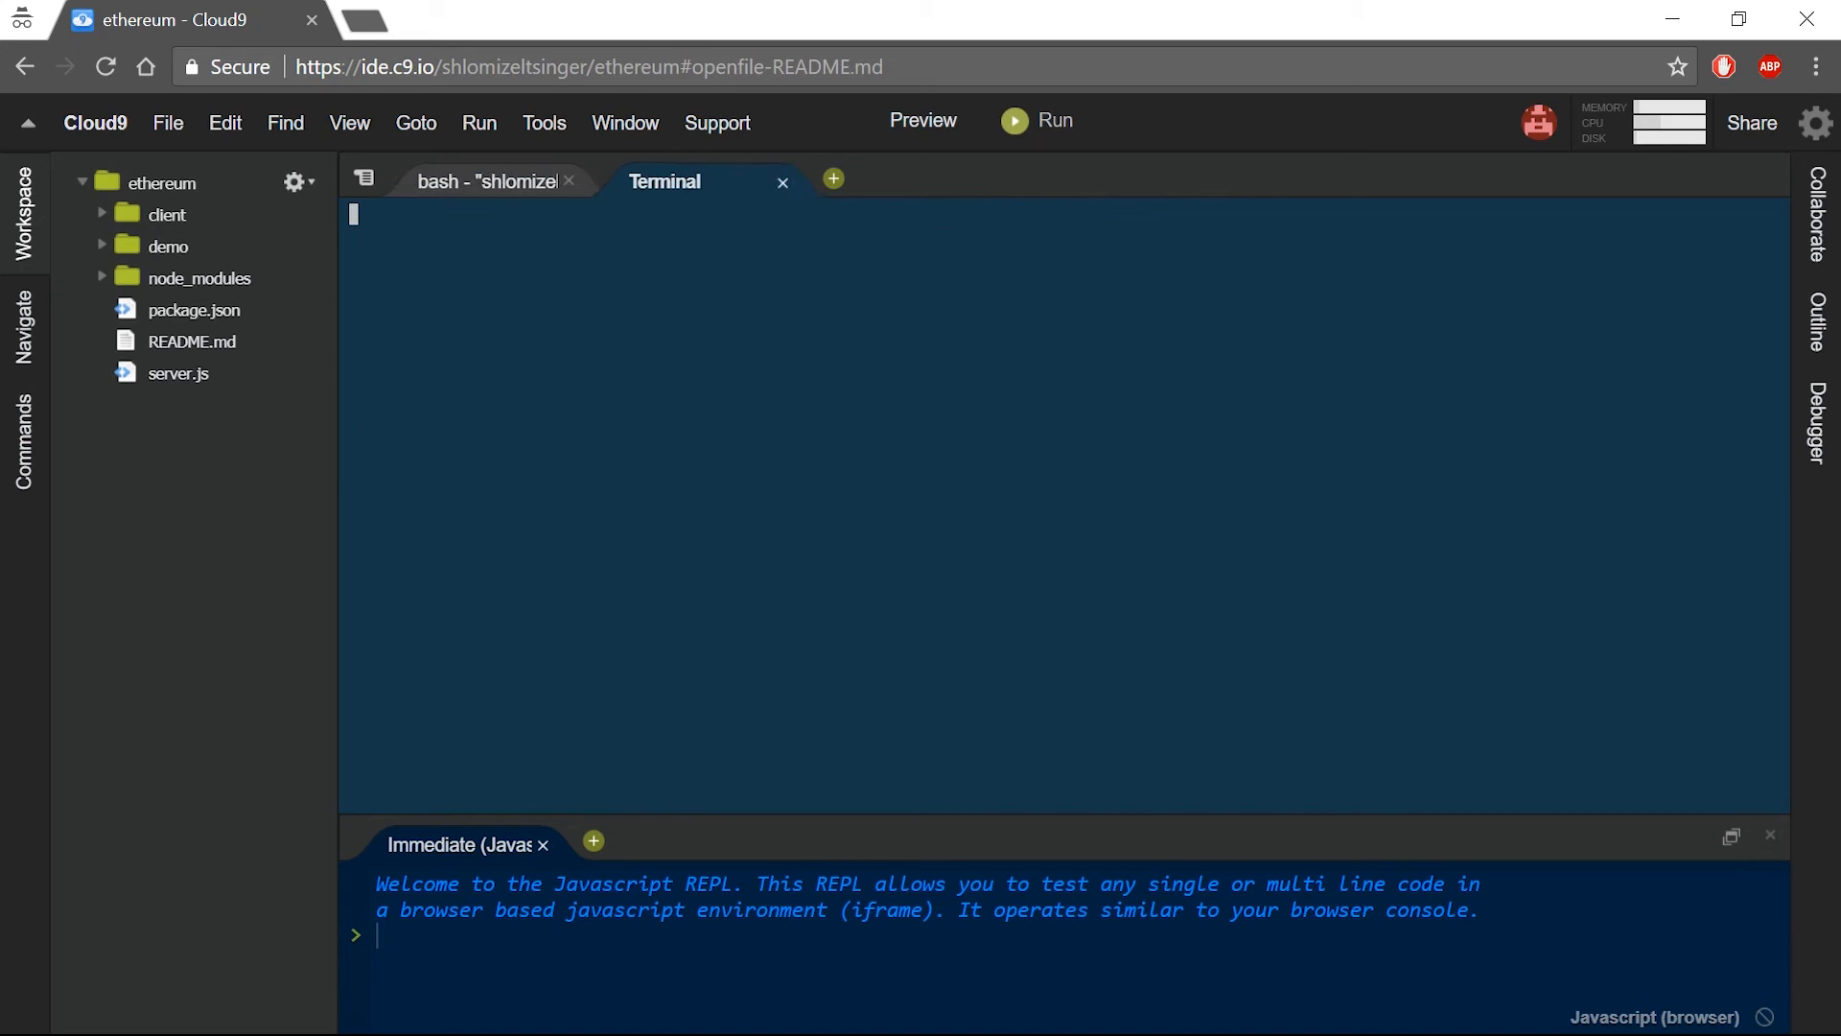
Start 'testrpc' in the second terminal from the workspace folder.
click(780, 182)
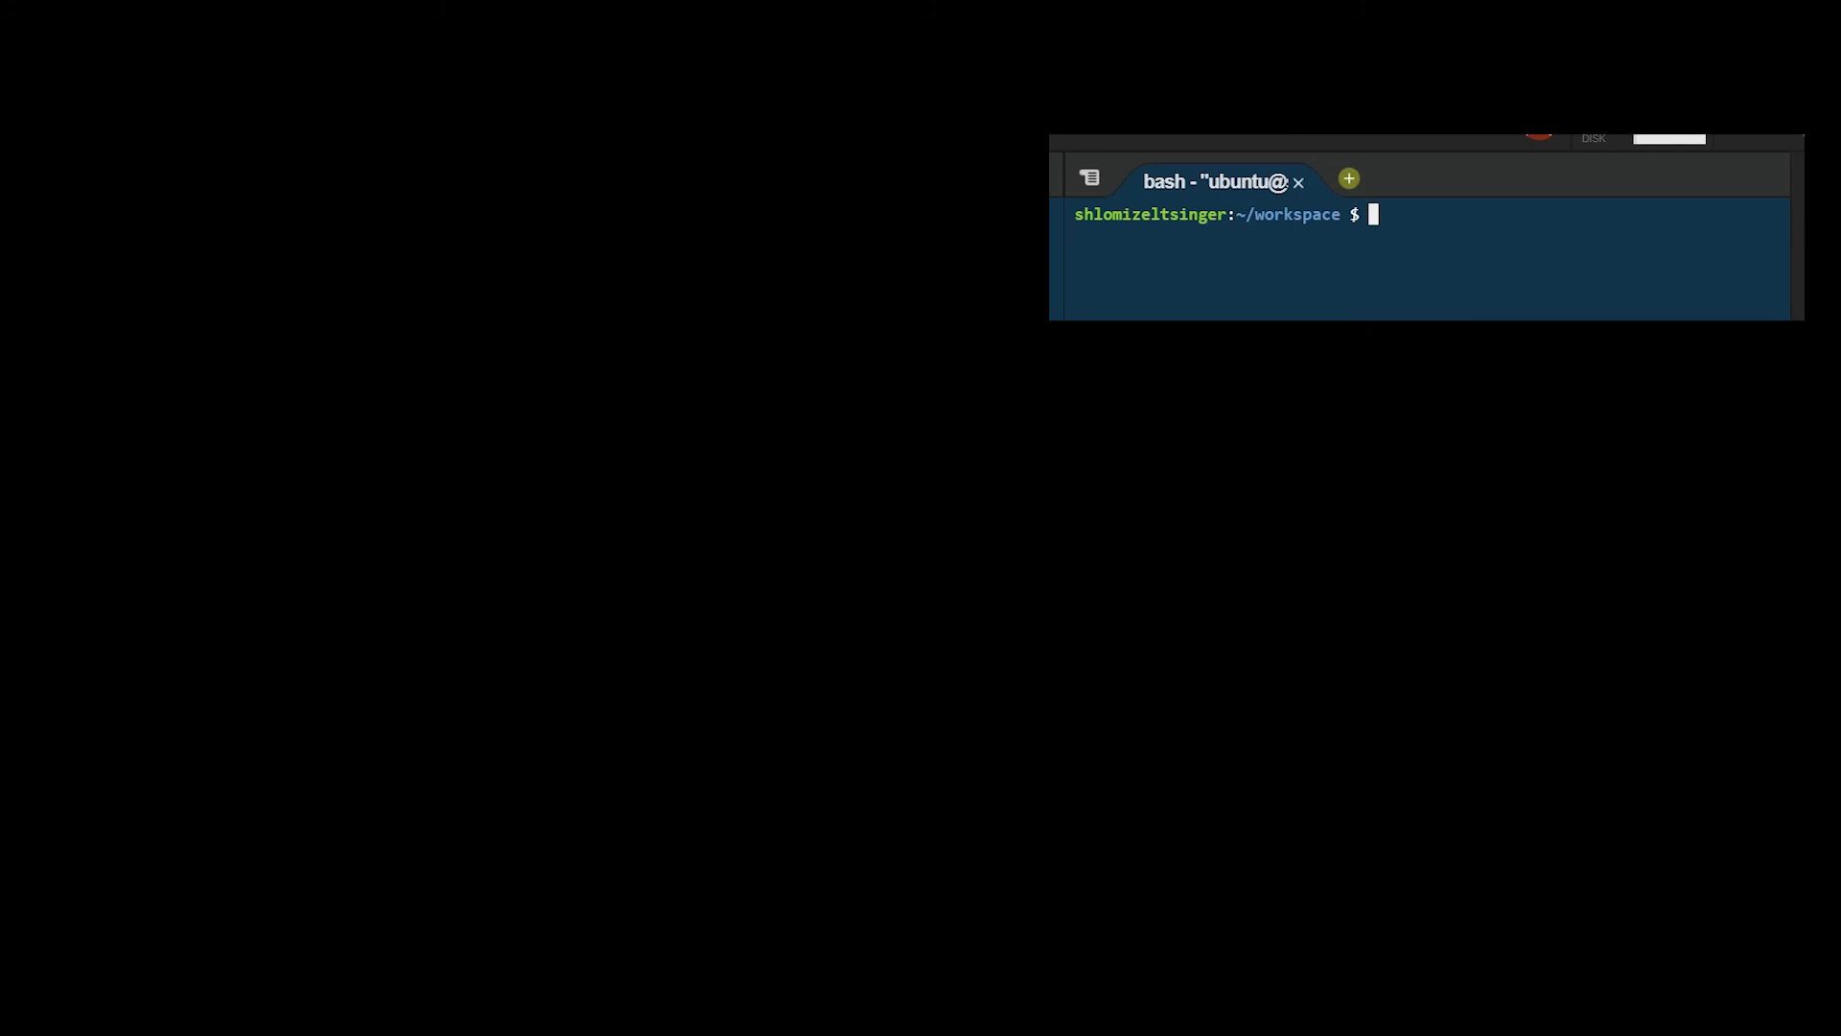
text(testr)
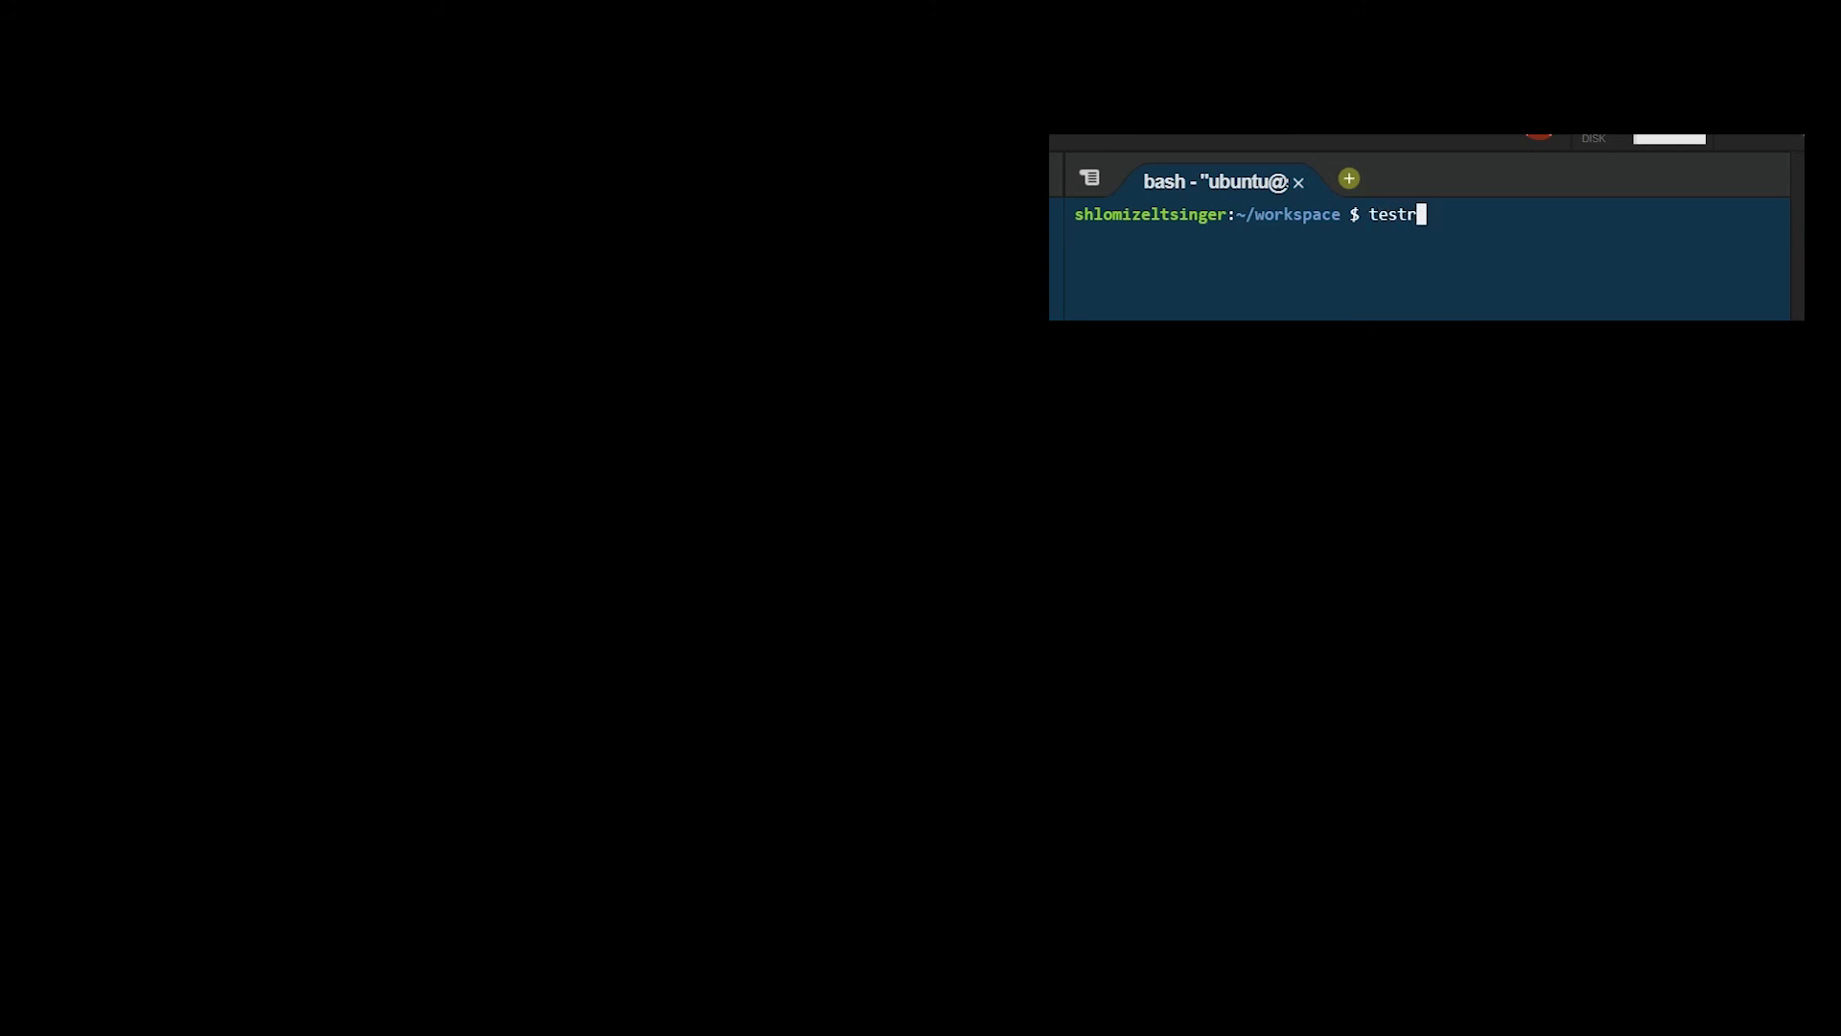